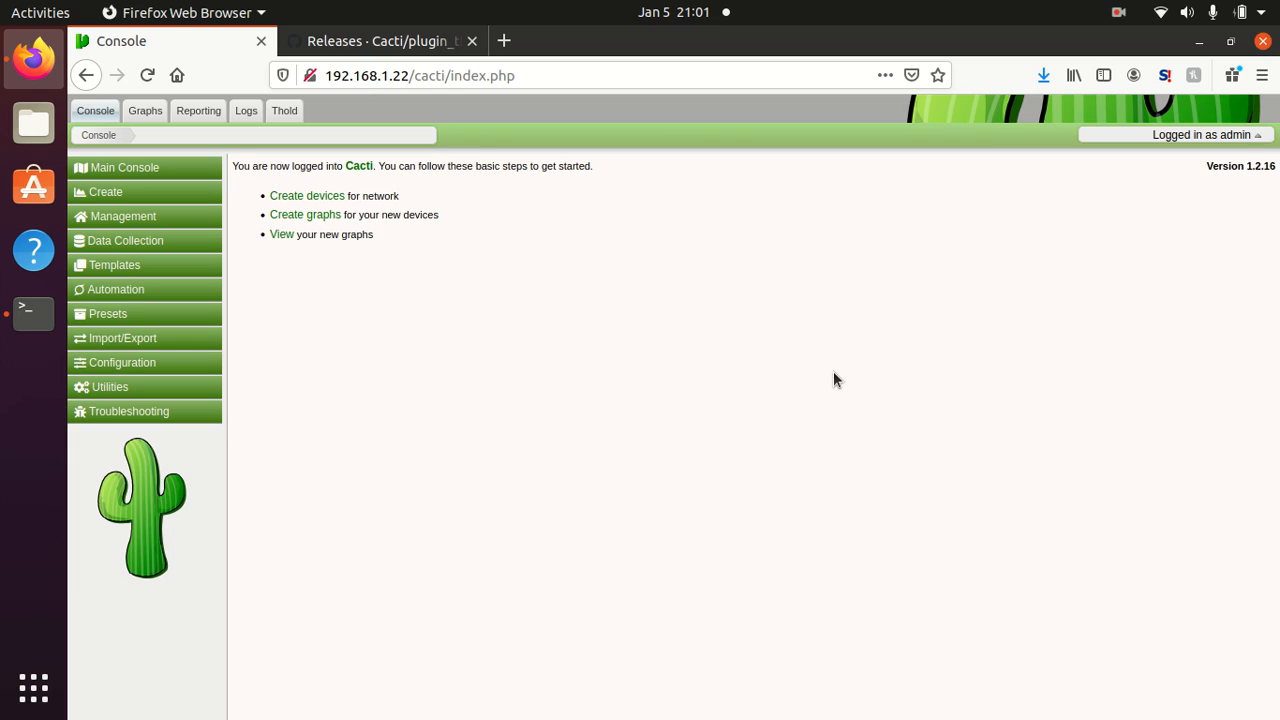
{"action": "mouse_move", "coordinate": [144, 364]}
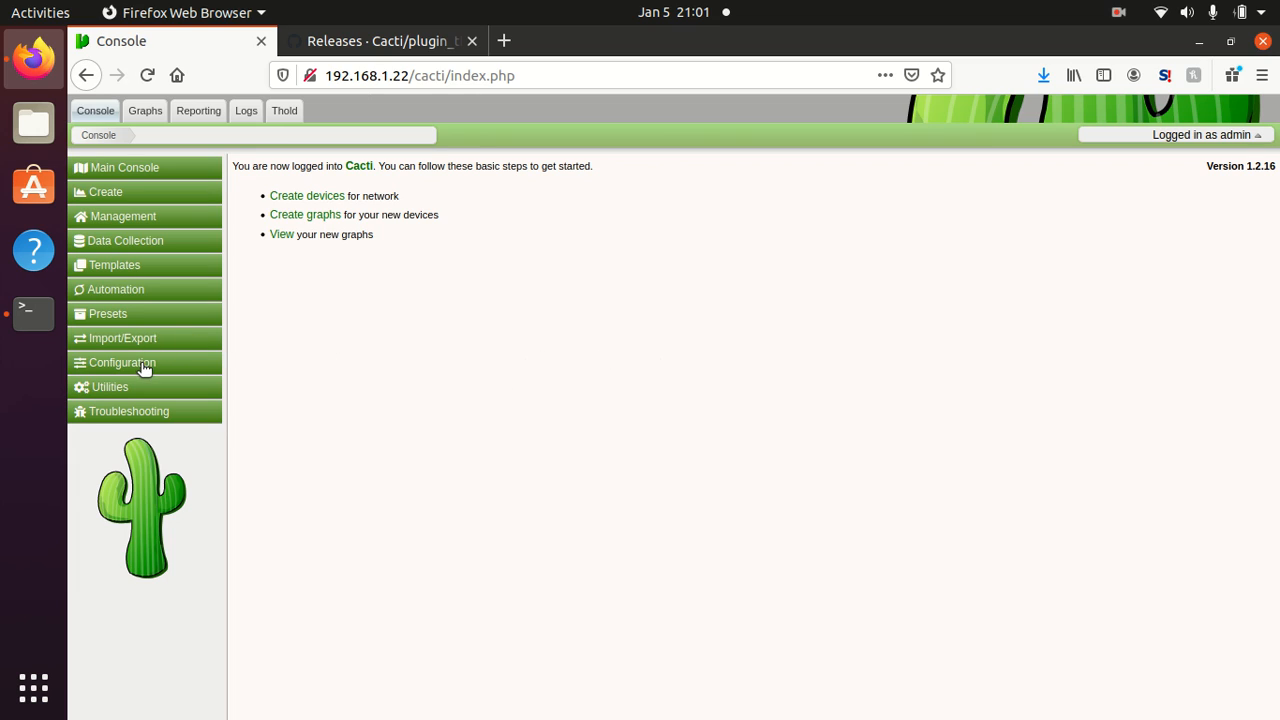
Step: Go to Plugin Management under Console > Configuration, showing Thold 1.5.1 active and Monitor not installed
{"action": "left_click", "coordinate": [122, 362]}
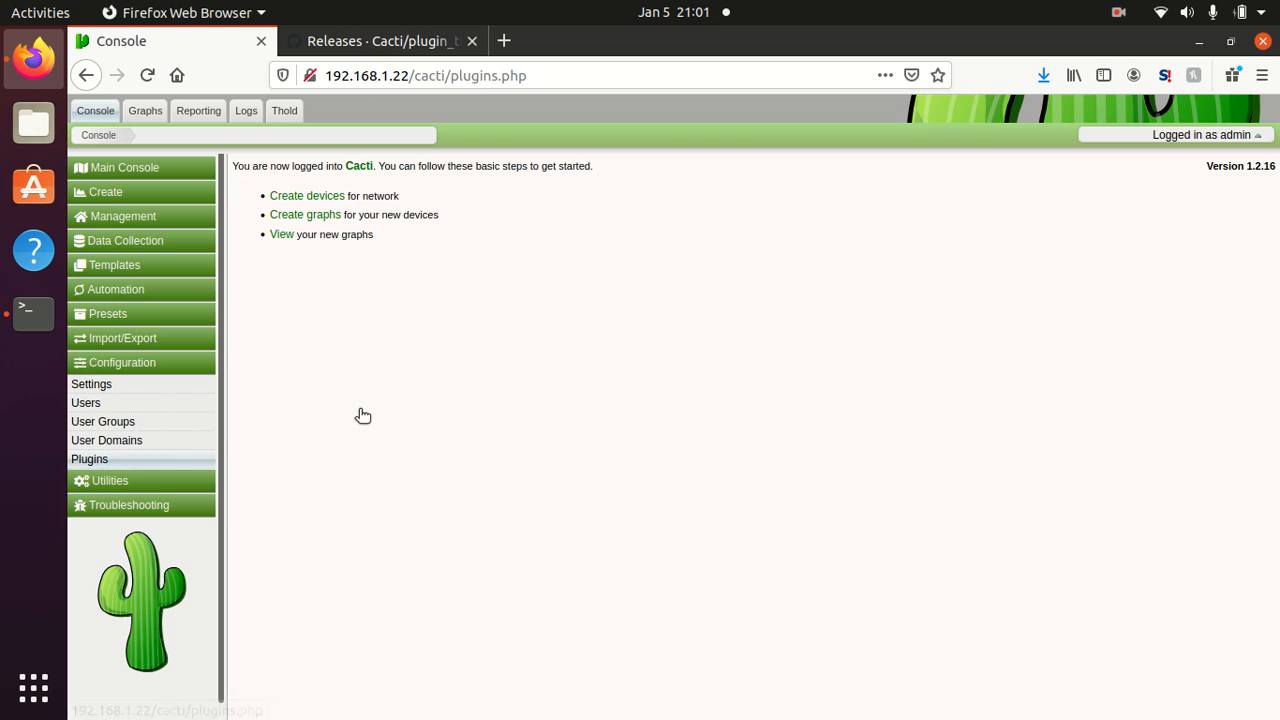
{"action": "left_click", "coordinate": [88, 458]}
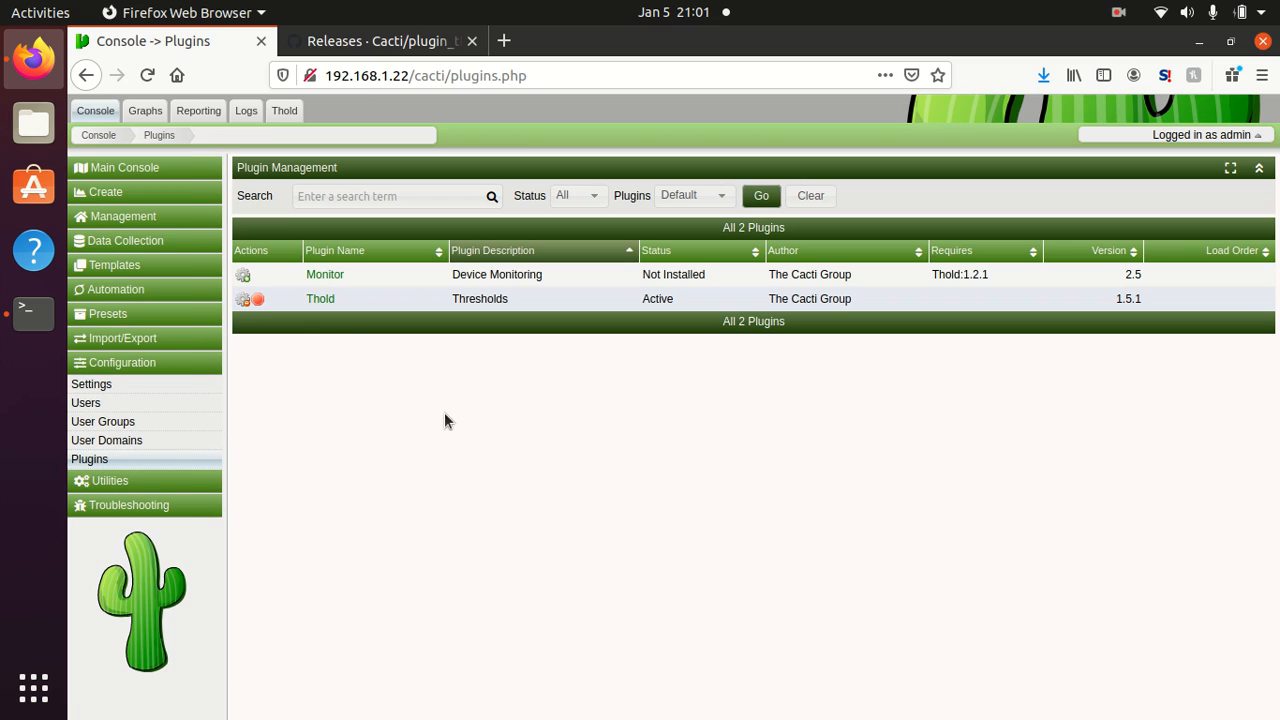
{"action": "mouse_move", "coordinate": [1188, 284]}
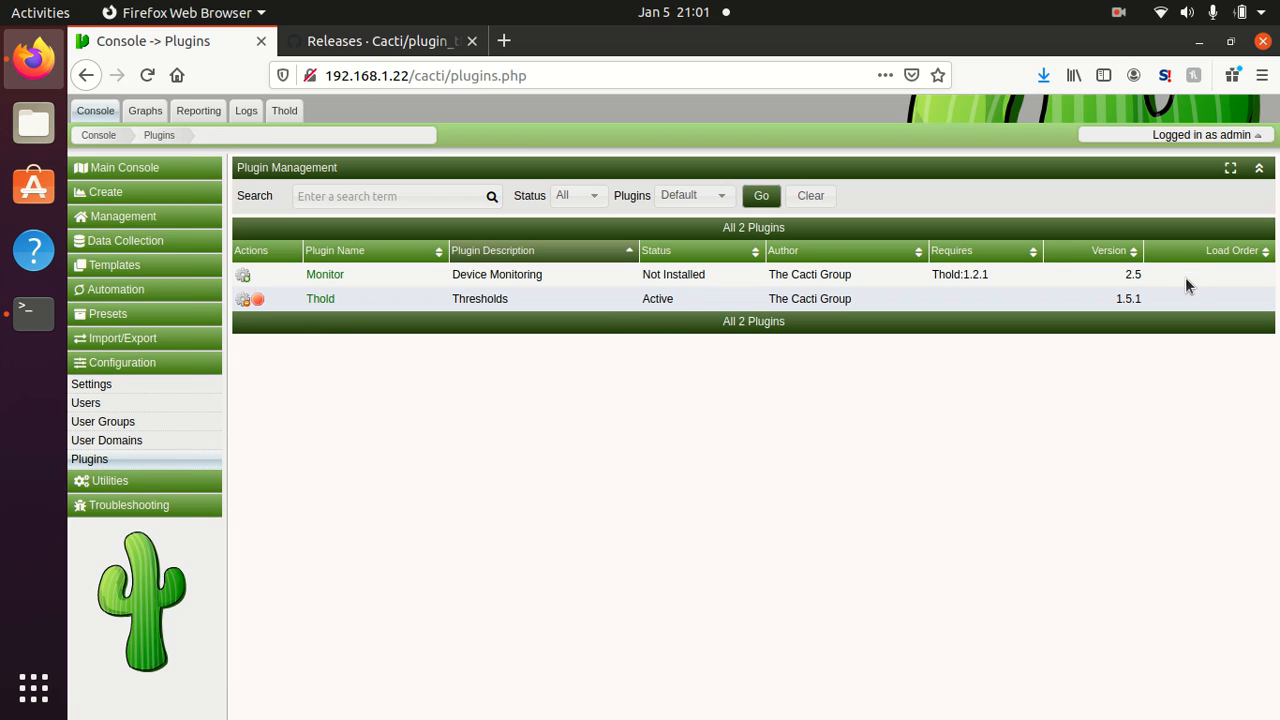
{"action": "mouse_move", "coordinate": [670, 298]}
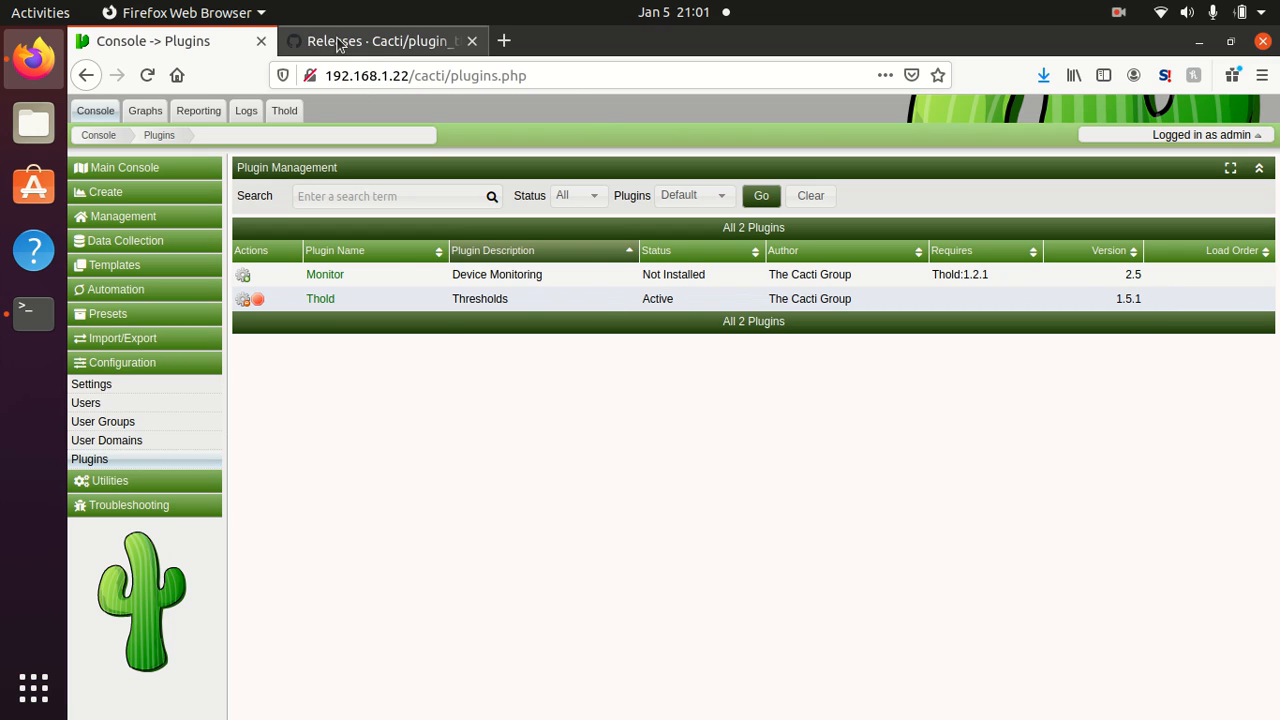
Step: Review the Thold threshold status and log (two 5 Minute CPU alerts), then return to the console home
{"action": "left_click", "coordinate": [370, 40]}
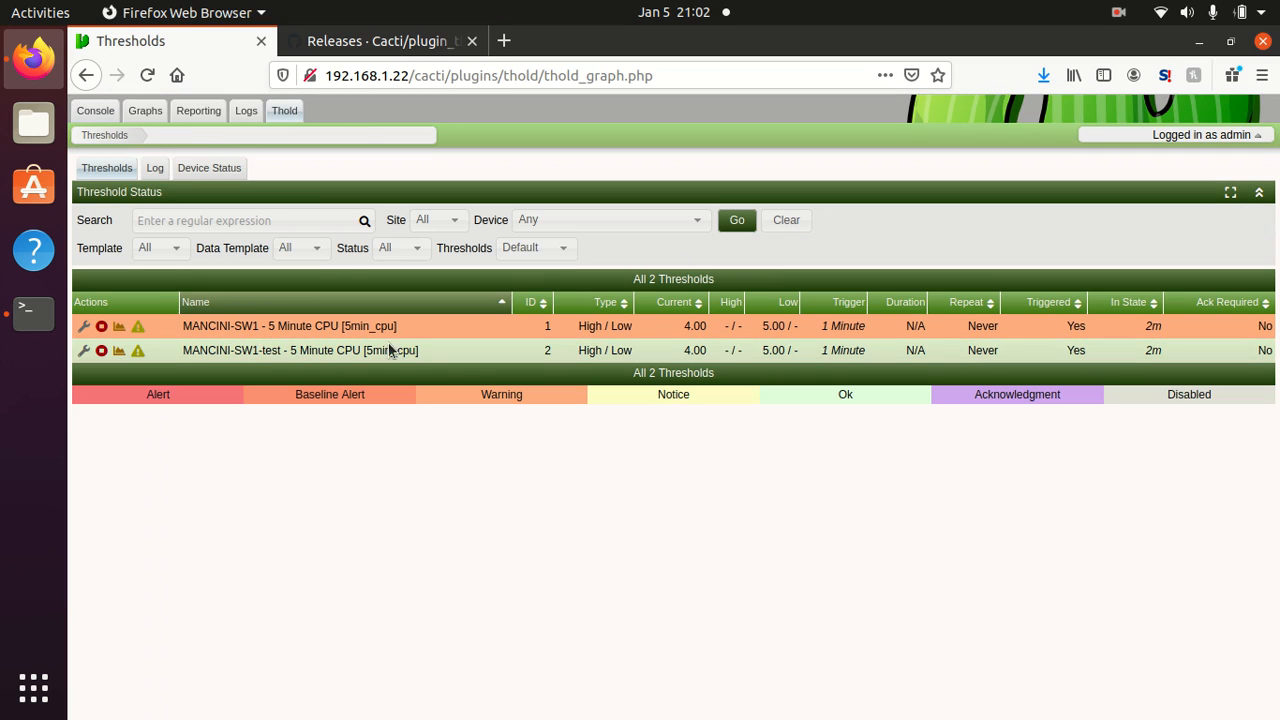
{"action": "mouse_move", "coordinate": [412, 486]}
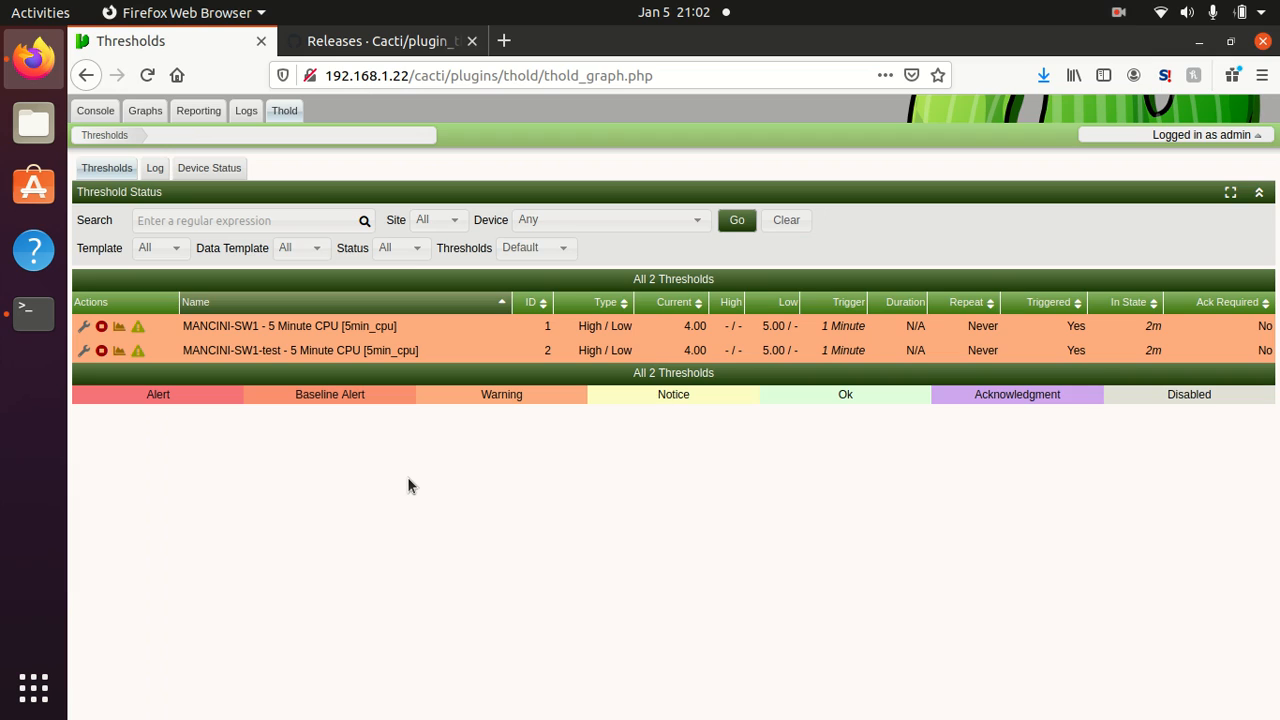
{"action": "mouse_move", "coordinate": [358, 376]}
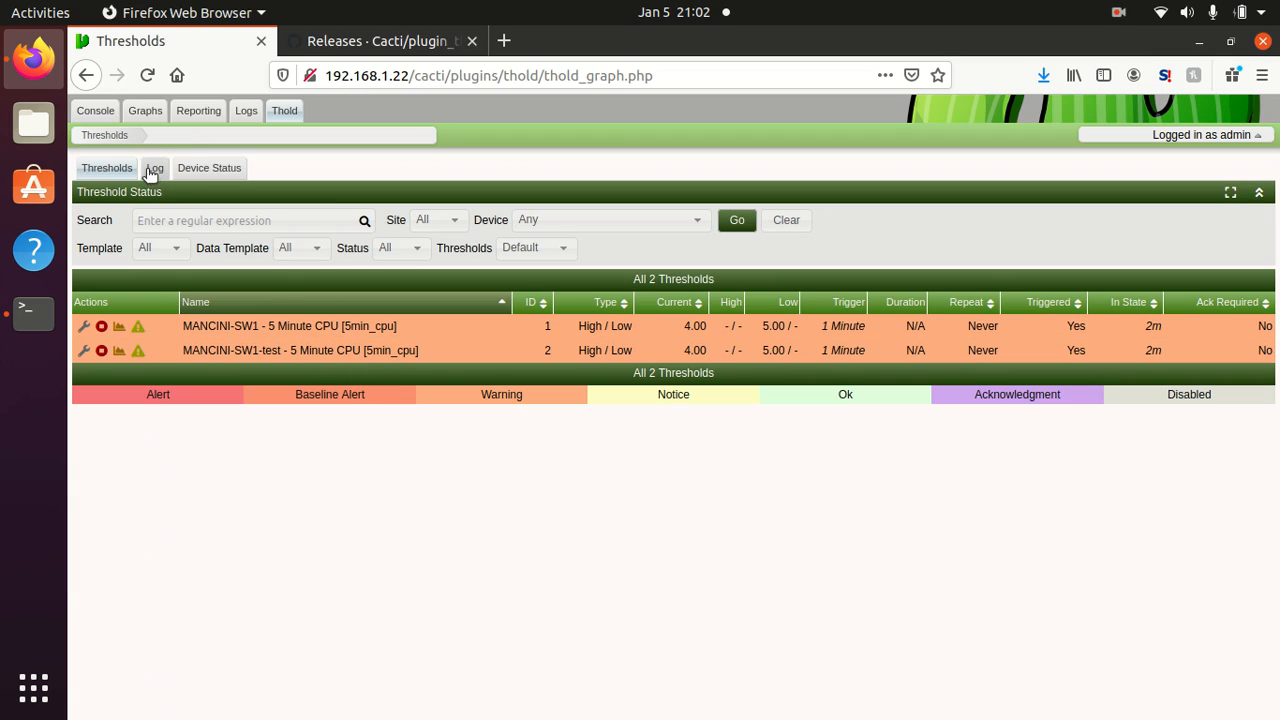
{"action": "left_click", "coordinate": [154, 168]}
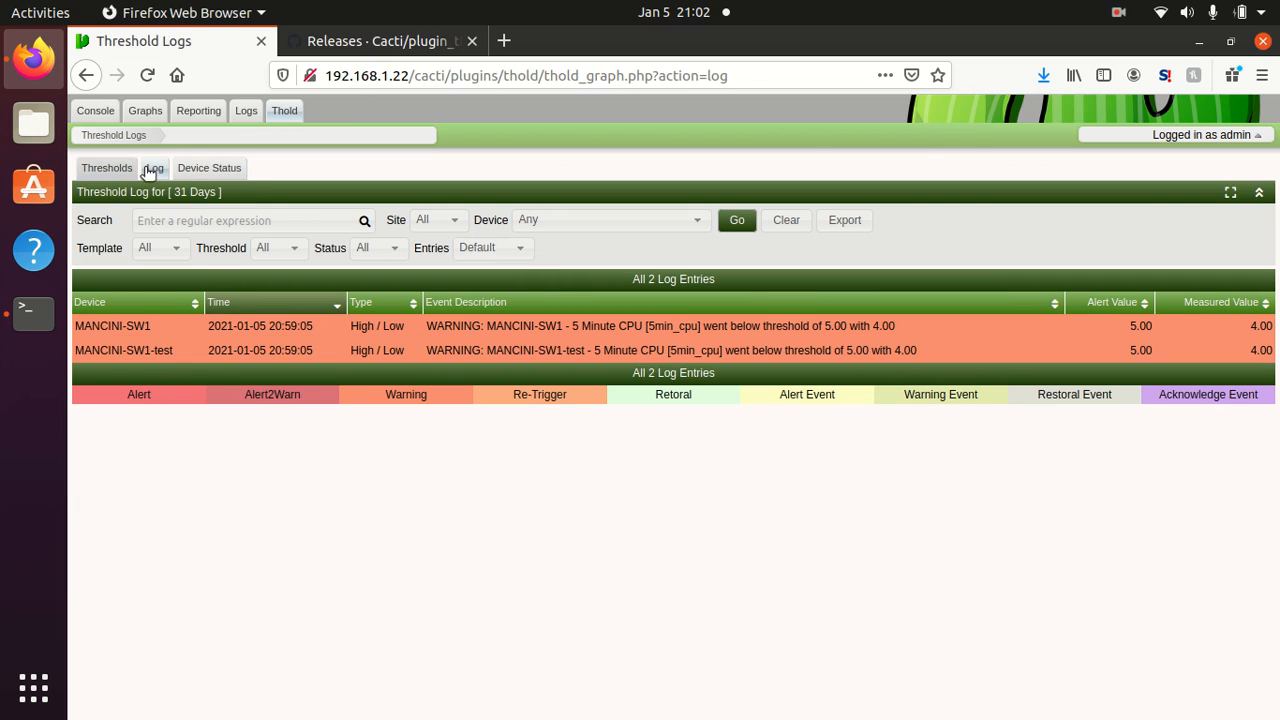
{"action": "left_click", "coordinate": [106, 168]}
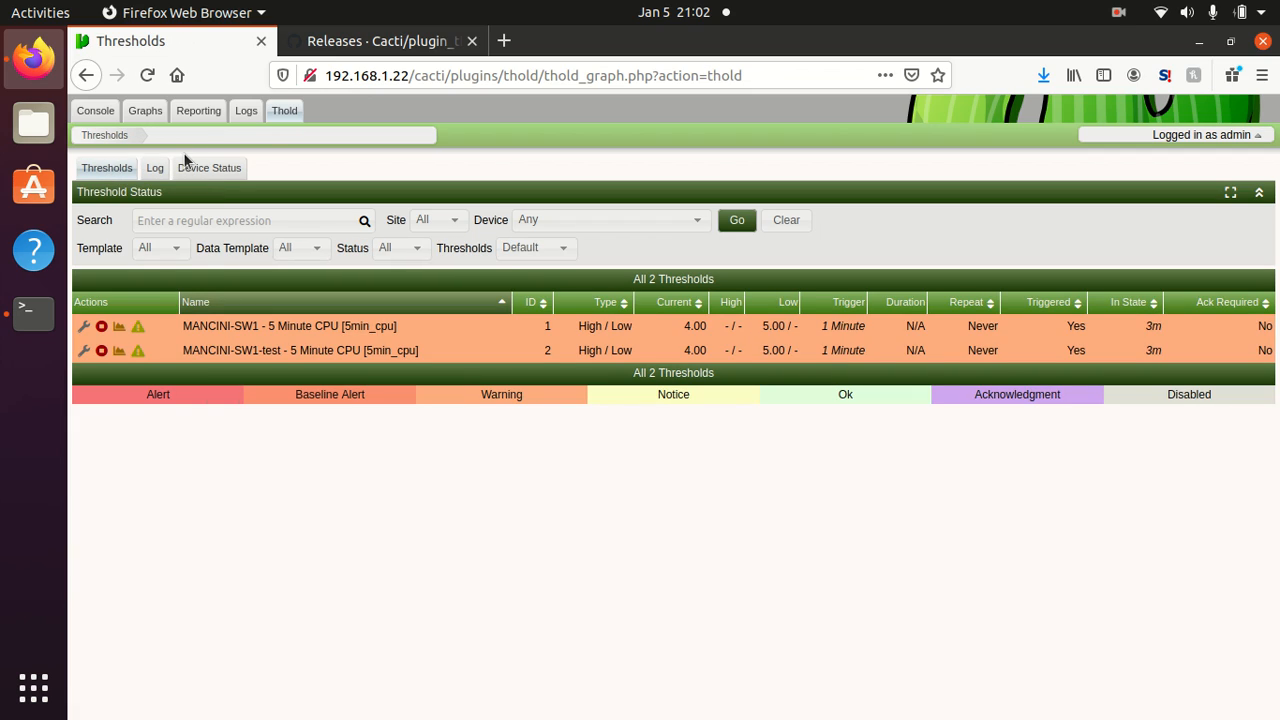
{"action": "left_click", "coordinate": [96, 110]}
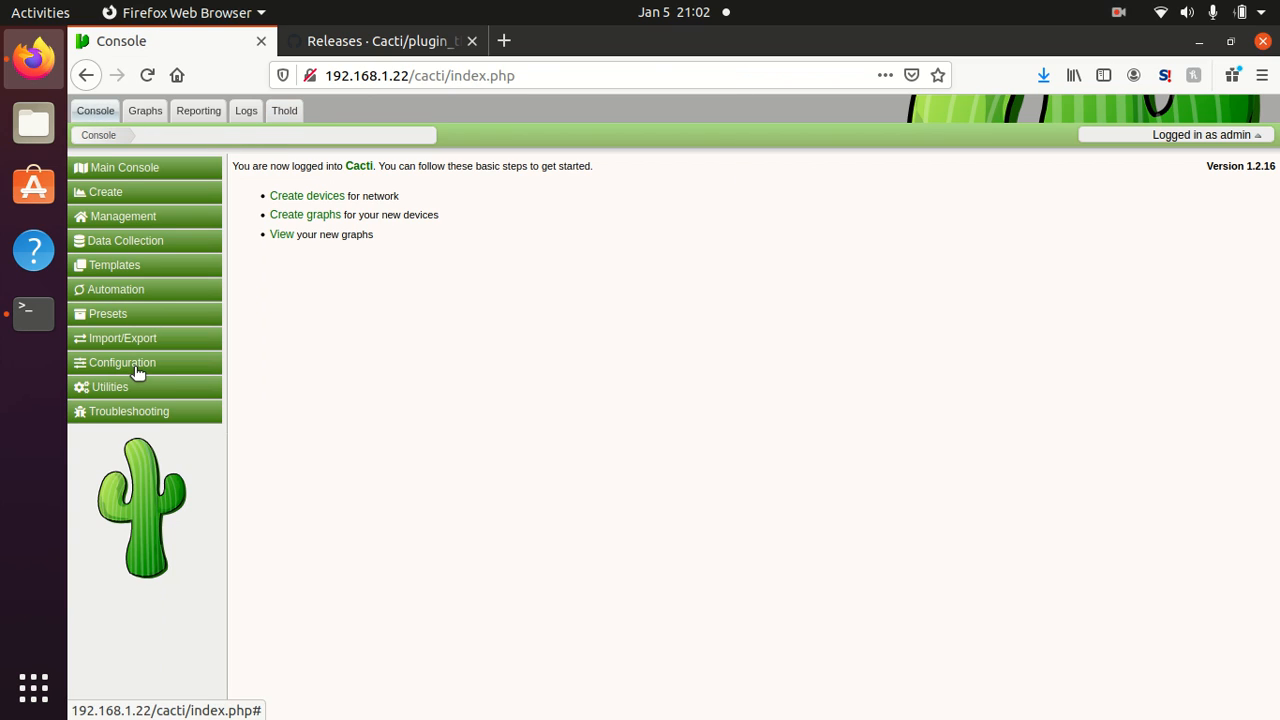
Step: Disable the Thold 1.5.1 plugin in Plugin Management so it shows Installed instead of Active
{"action": "left_click", "coordinate": [122, 362]}
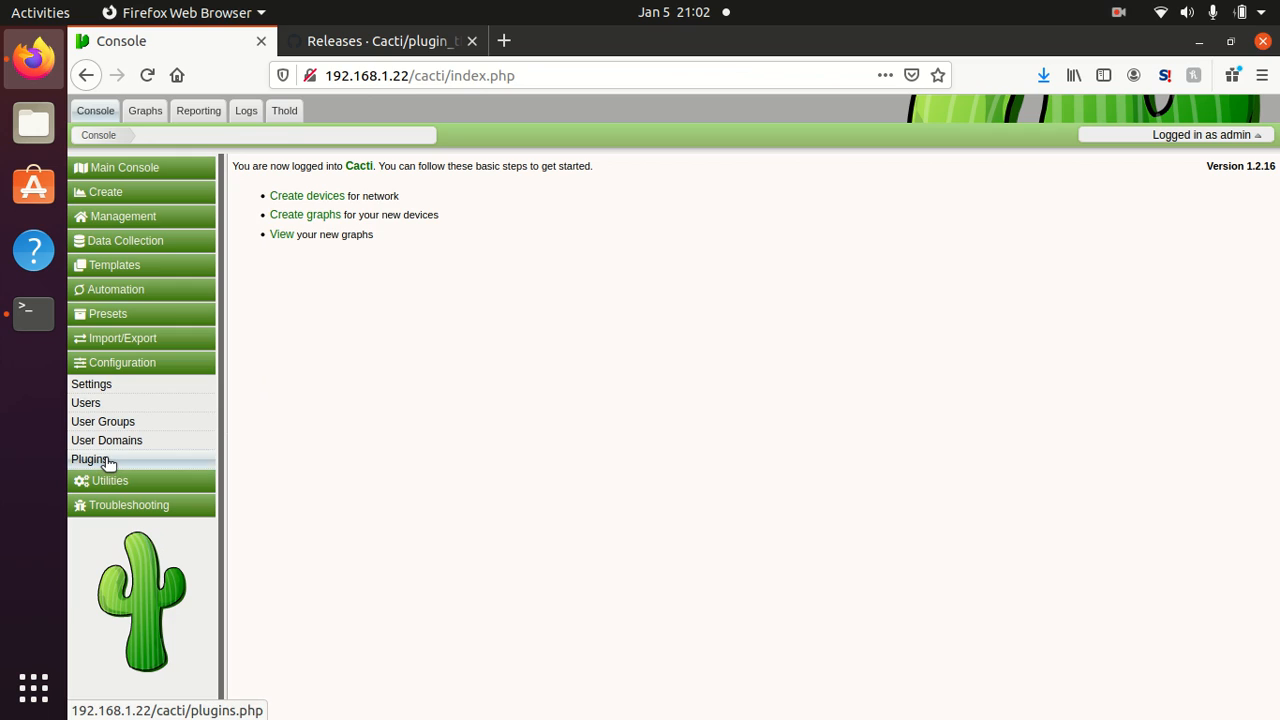
{"action": "left_click", "coordinate": [88, 458]}
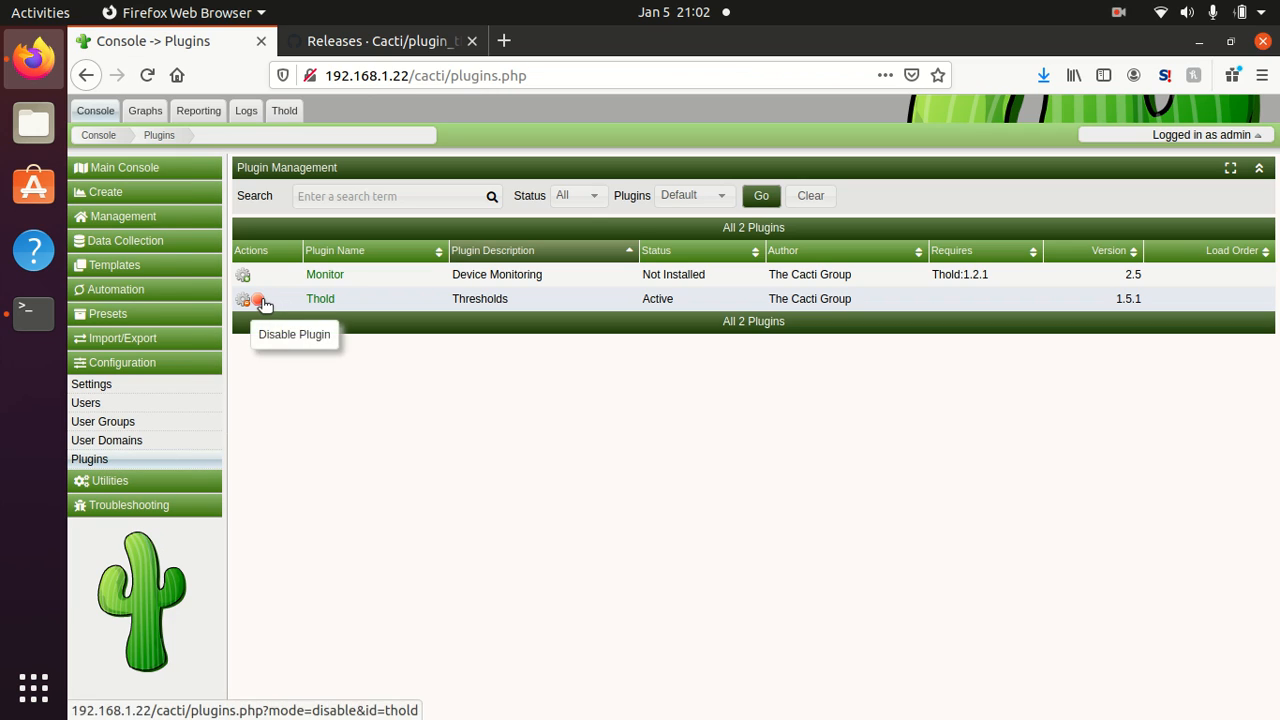
{"action": "left_click", "coordinate": [258, 300]}
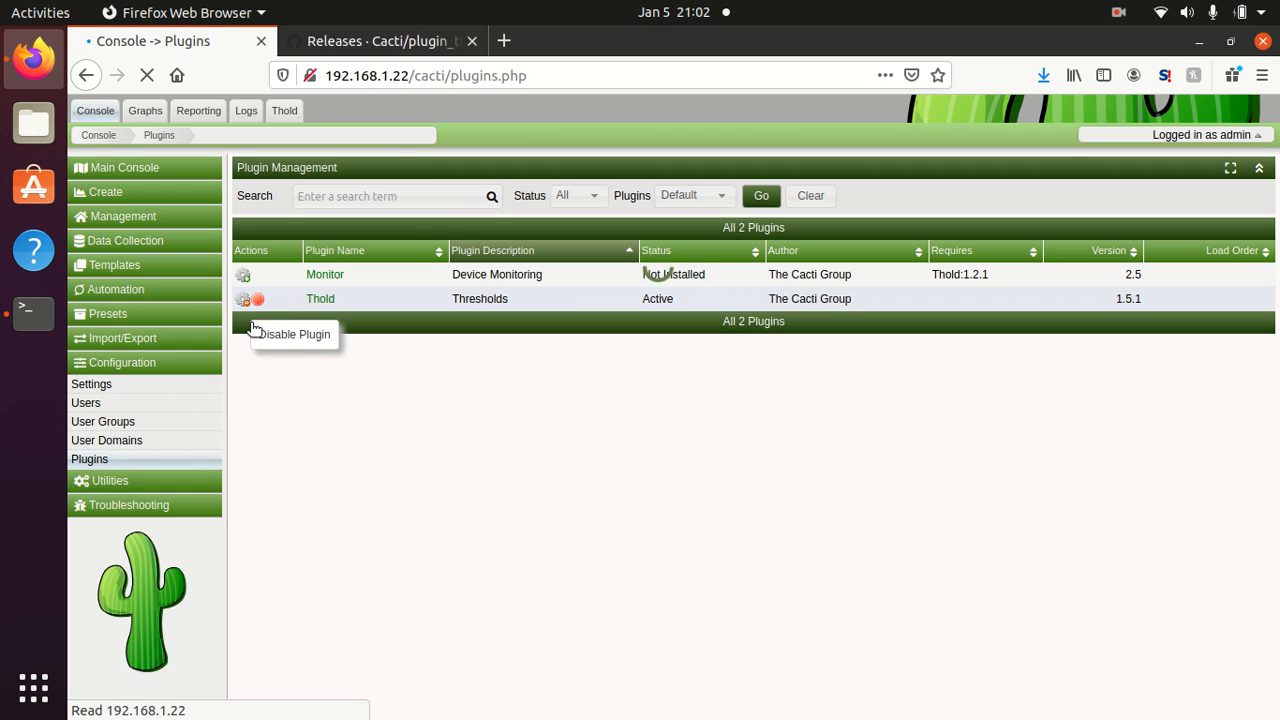
{"action": "left_click", "coordinate": [258, 300]}
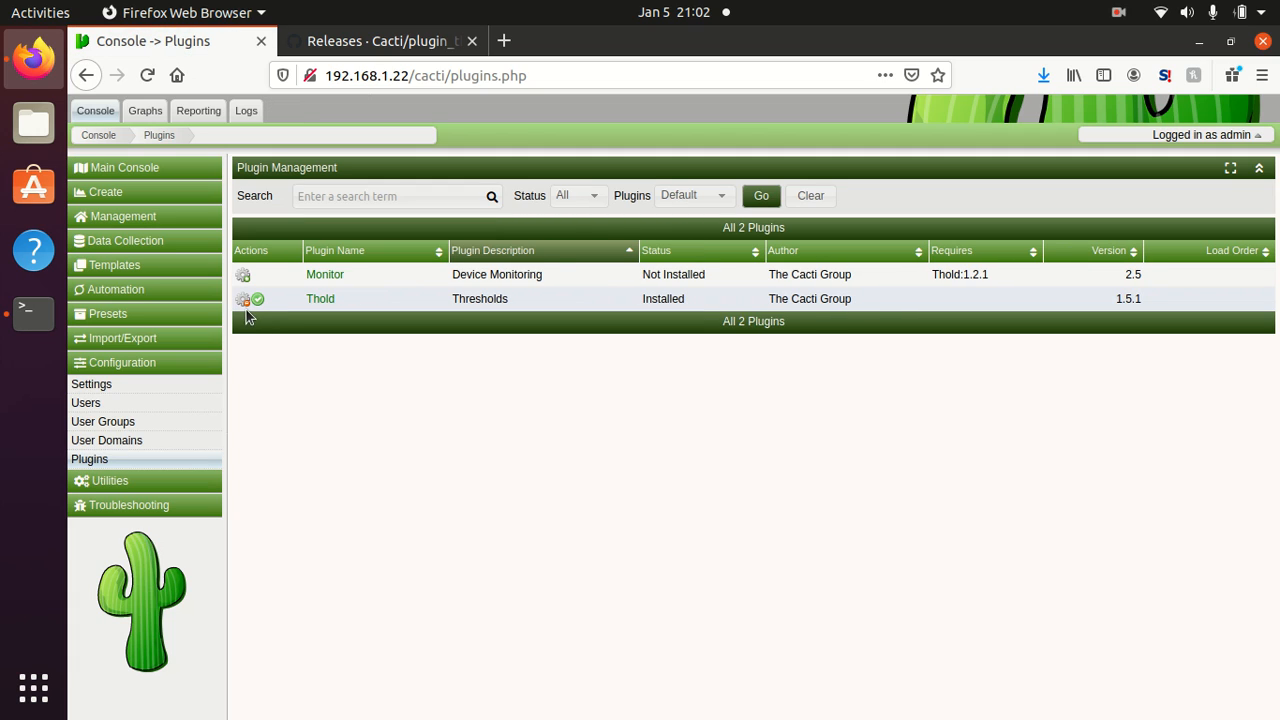
{"action": "mouse_move", "coordinate": [244, 300]}
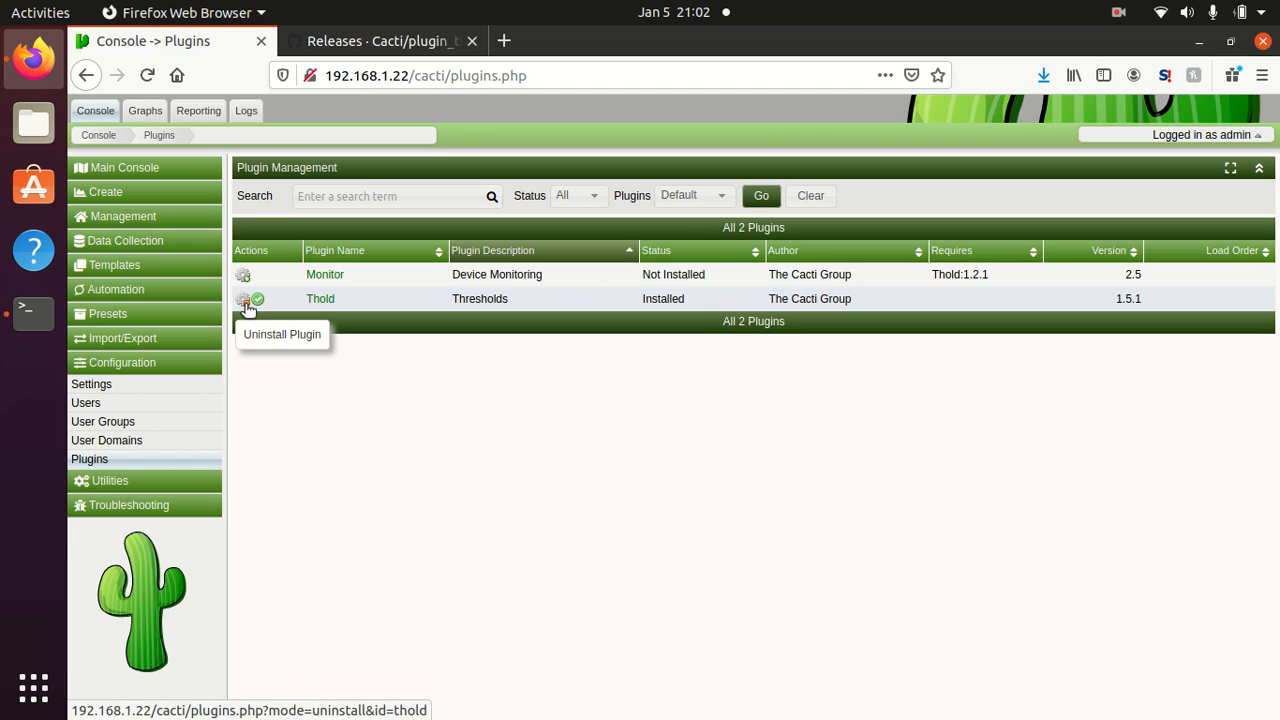
{"action": "mouse_move", "coordinate": [294, 392]}
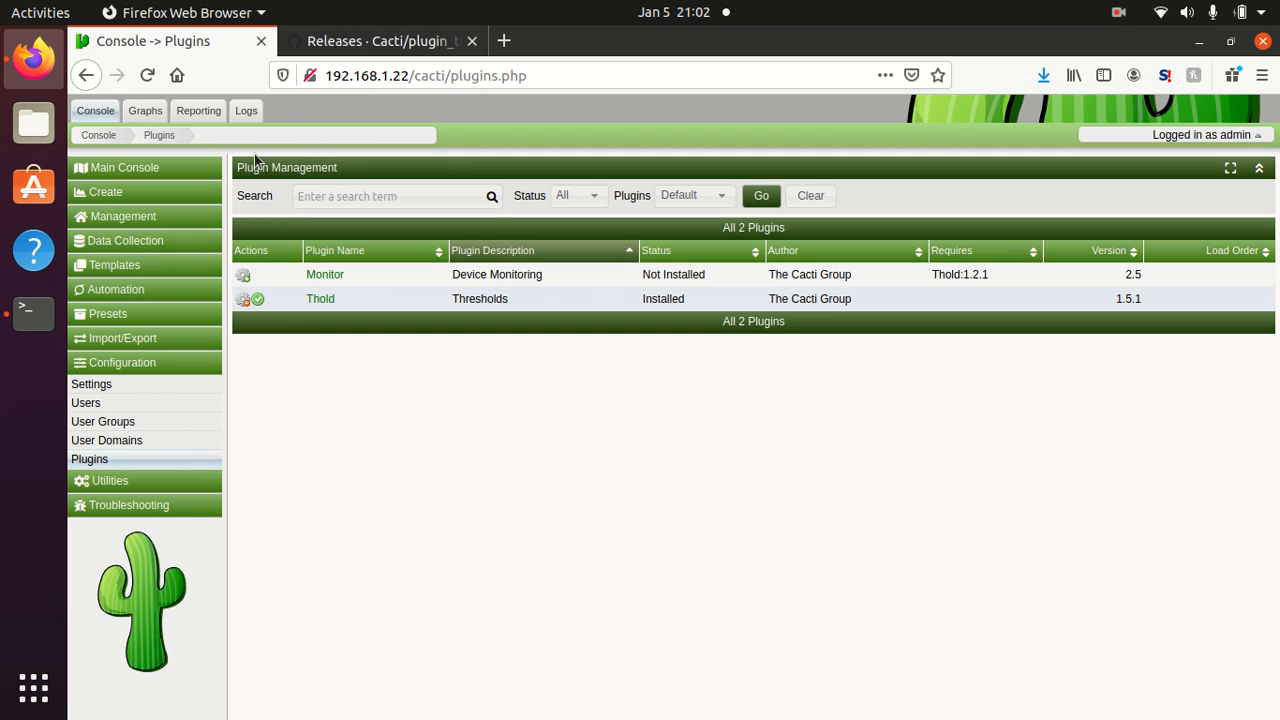
{"action": "mouse_move", "coordinate": [276, 110]}
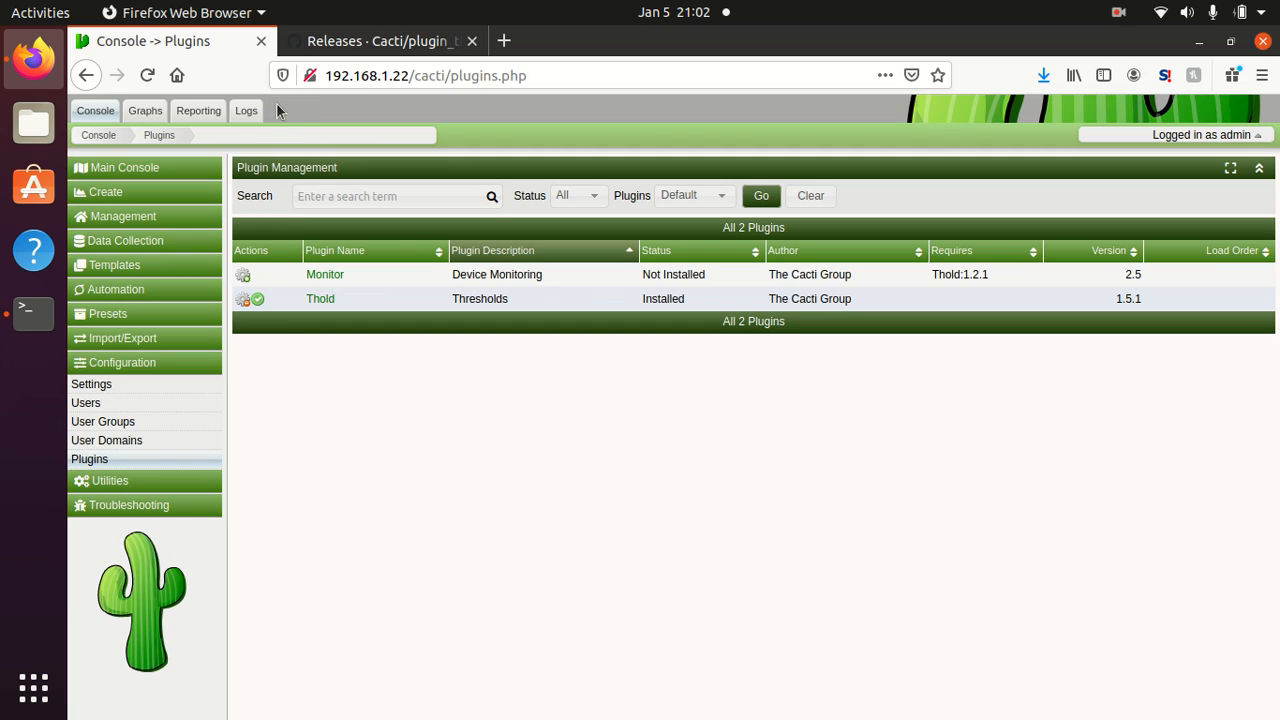
{"action": "mouse_move", "coordinate": [76, 292]}
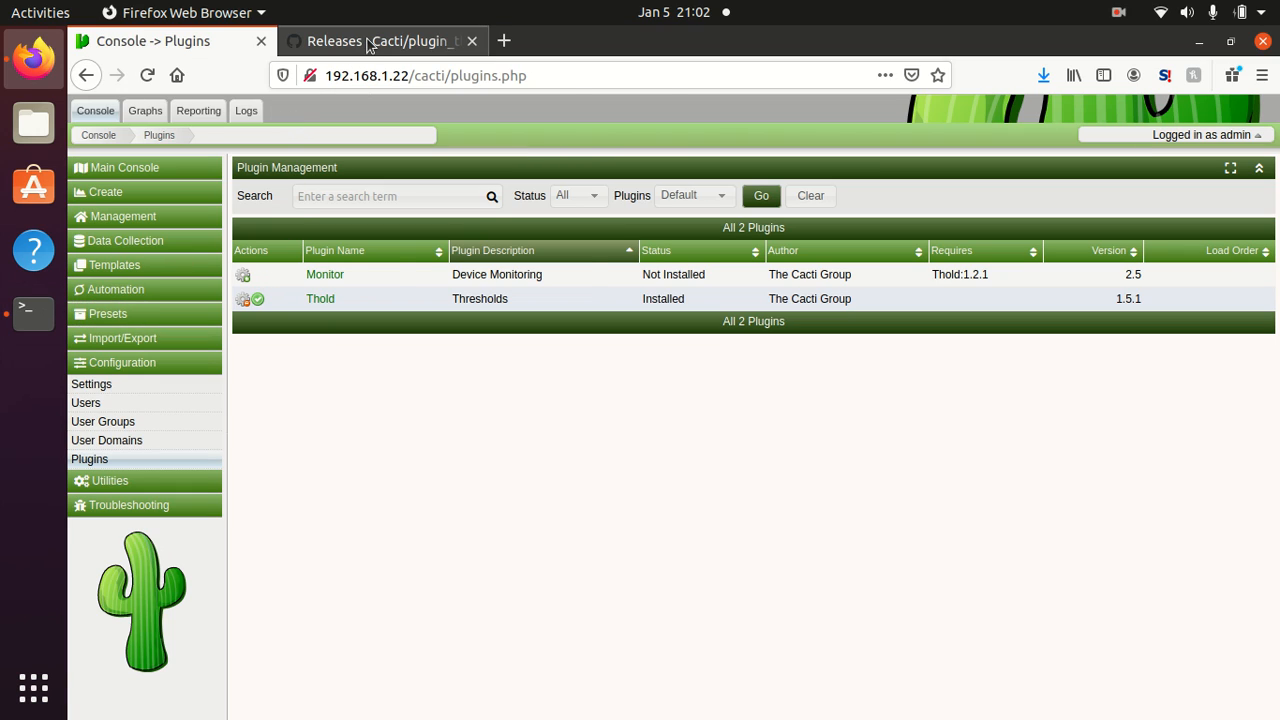
Step: Copy the link address of the v1.5.2 'Source code (tar.gz)' asset on the plugin_thold releases page
{"action": "left_click", "coordinate": [380, 40]}
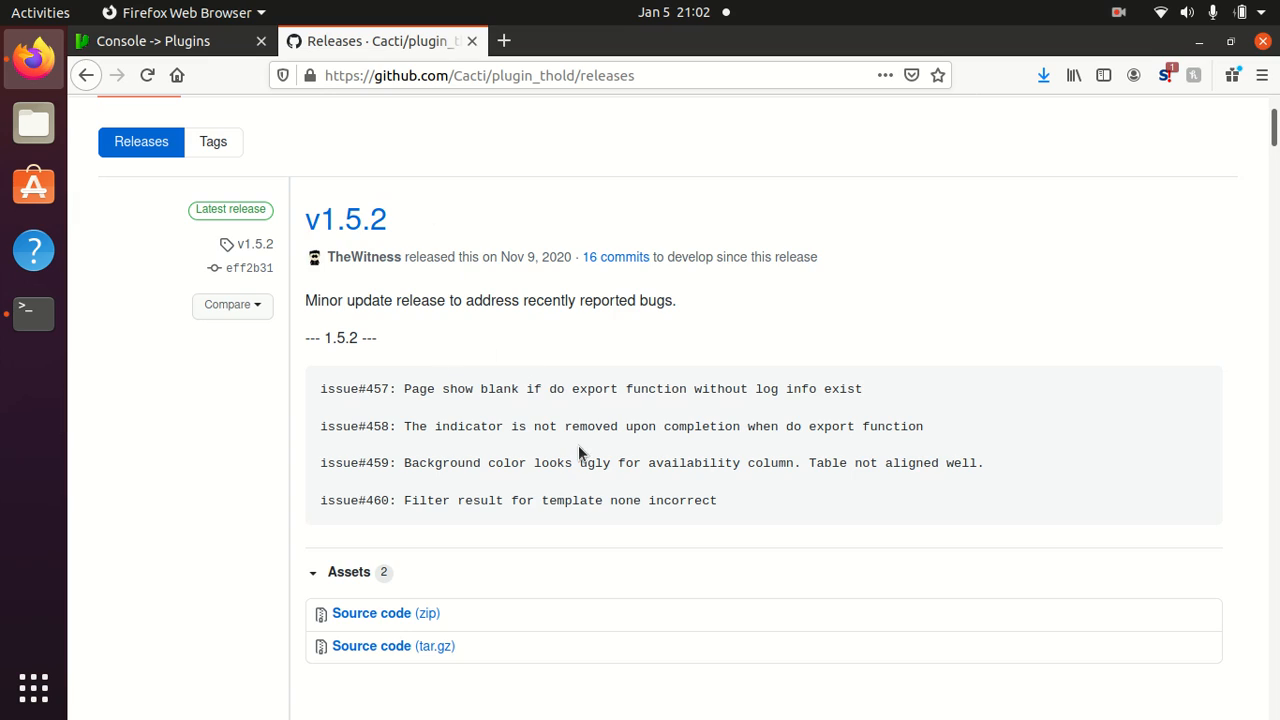
{"action": "mouse_move", "coordinate": [472, 488]}
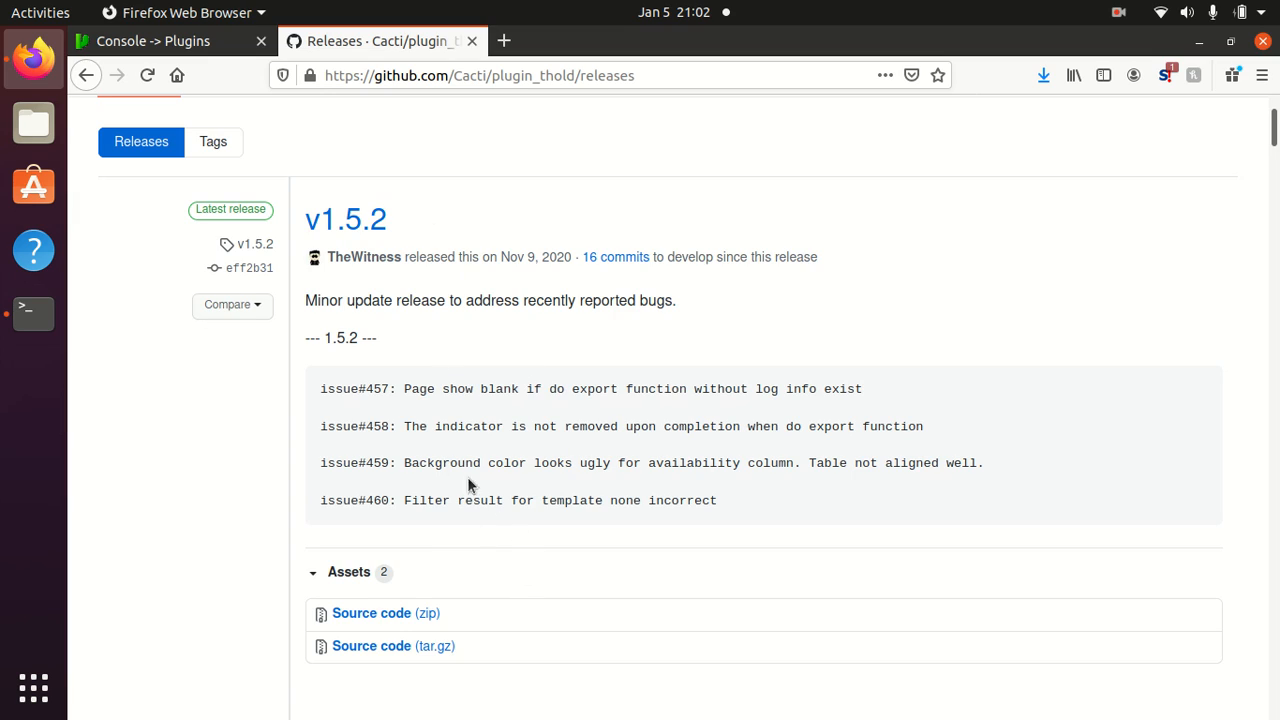
{"action": "mouse_move", "coordinate": [236, 408]}
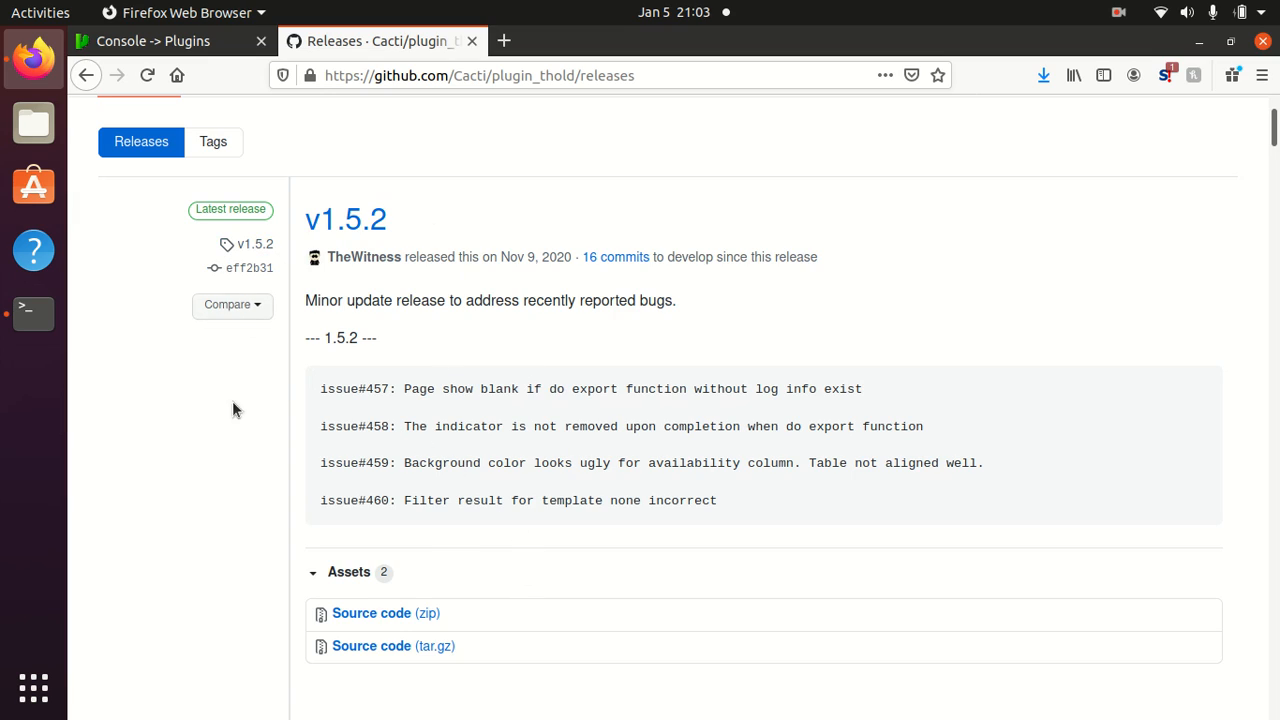
{"action": "scroll", "scroll_direction": "down", "scroll_amount": 3}
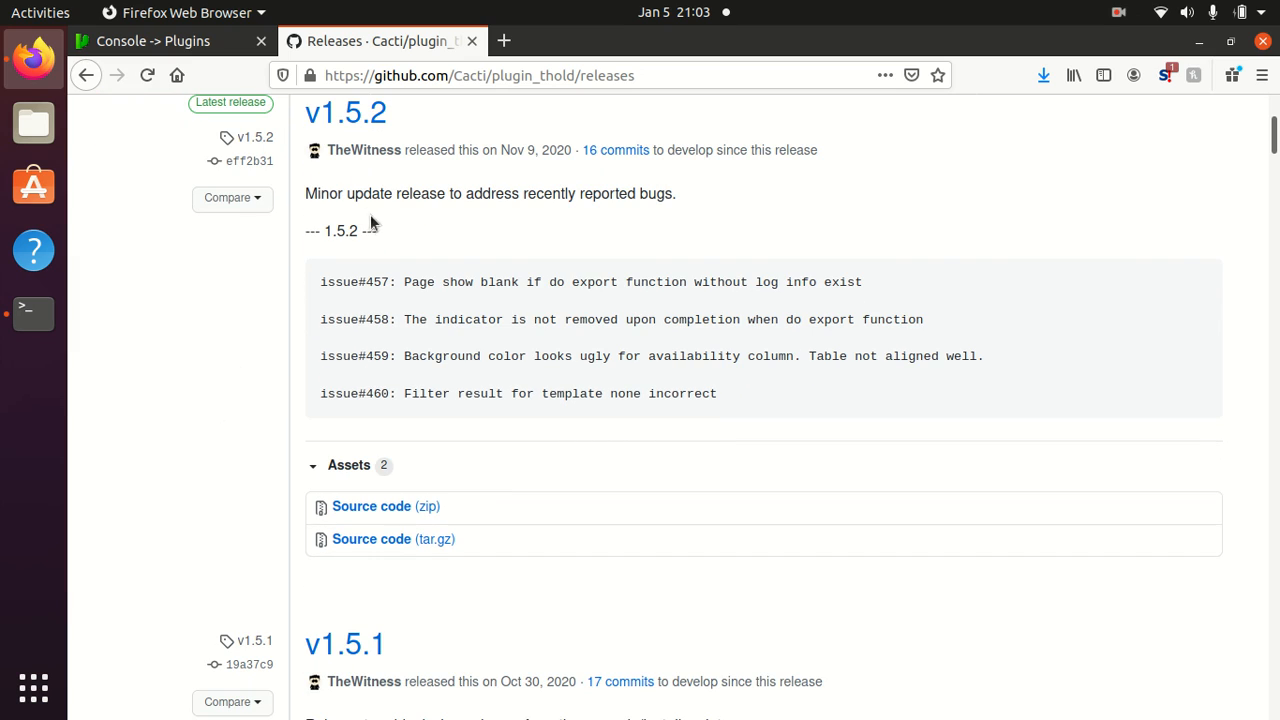
{"action": "mouse_move", "coordinate": [368, 540]}
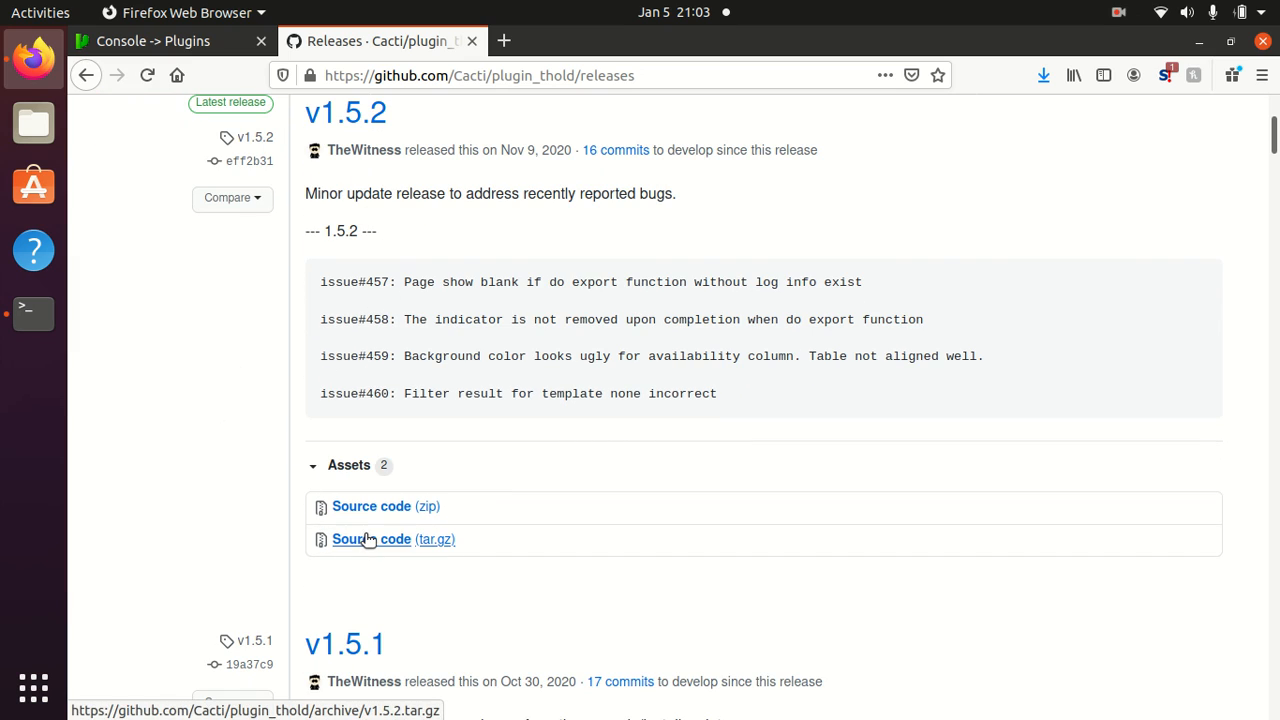
{"action": "right_click", "coordinate": [372, 540]}
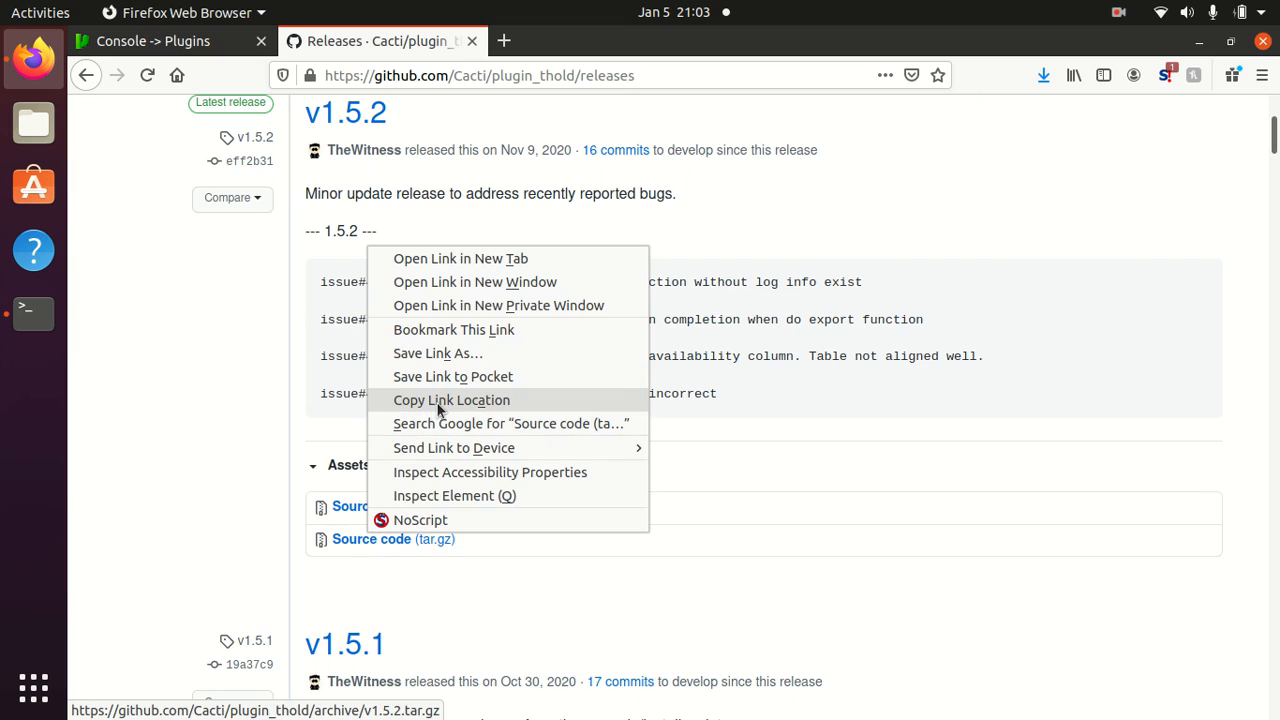
{"action": "left_click", "coordinate": [452, 400]}
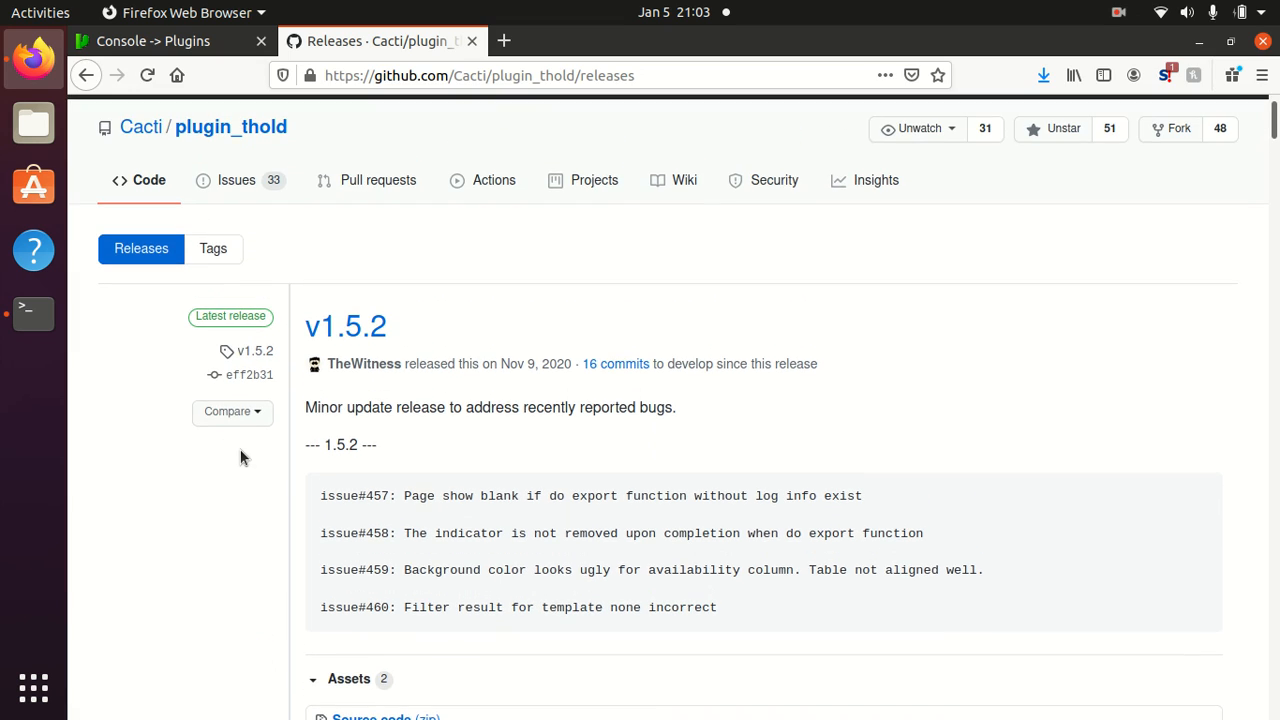
{"action": "mouse_move", "coordinate": [280, 234]}
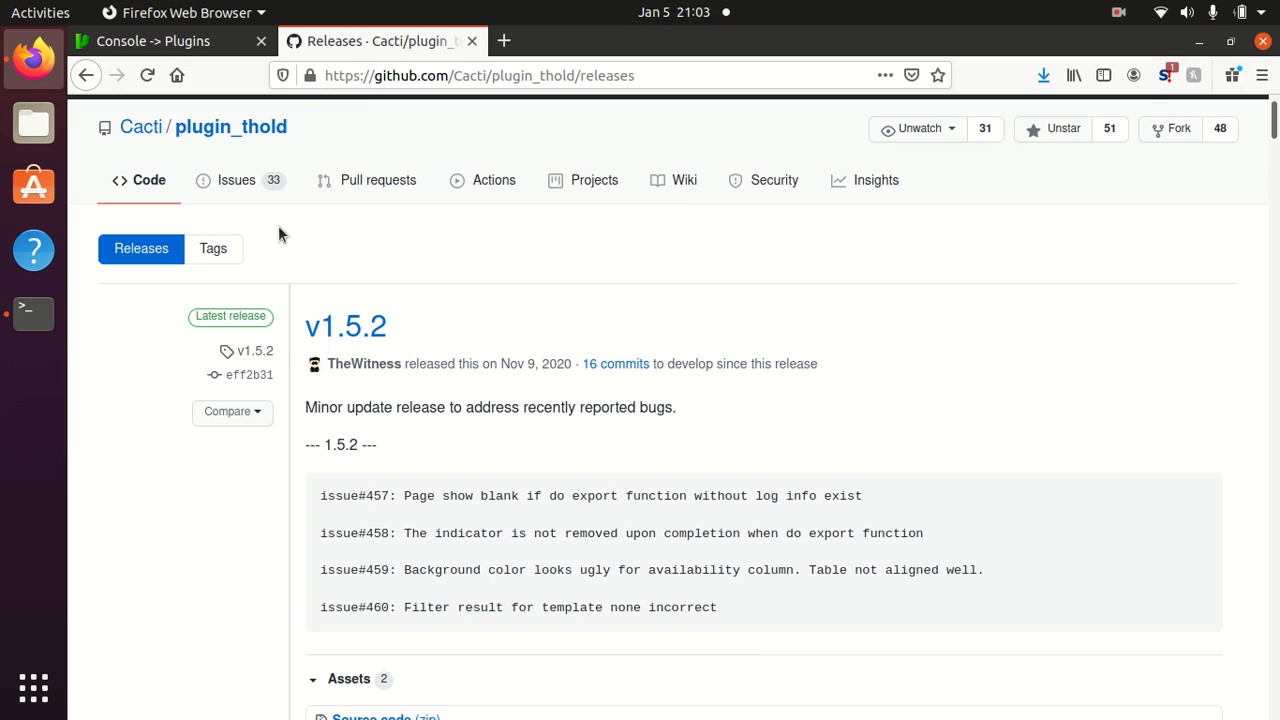
{"action": "mouse_move", "coordinate": [386, 160]}
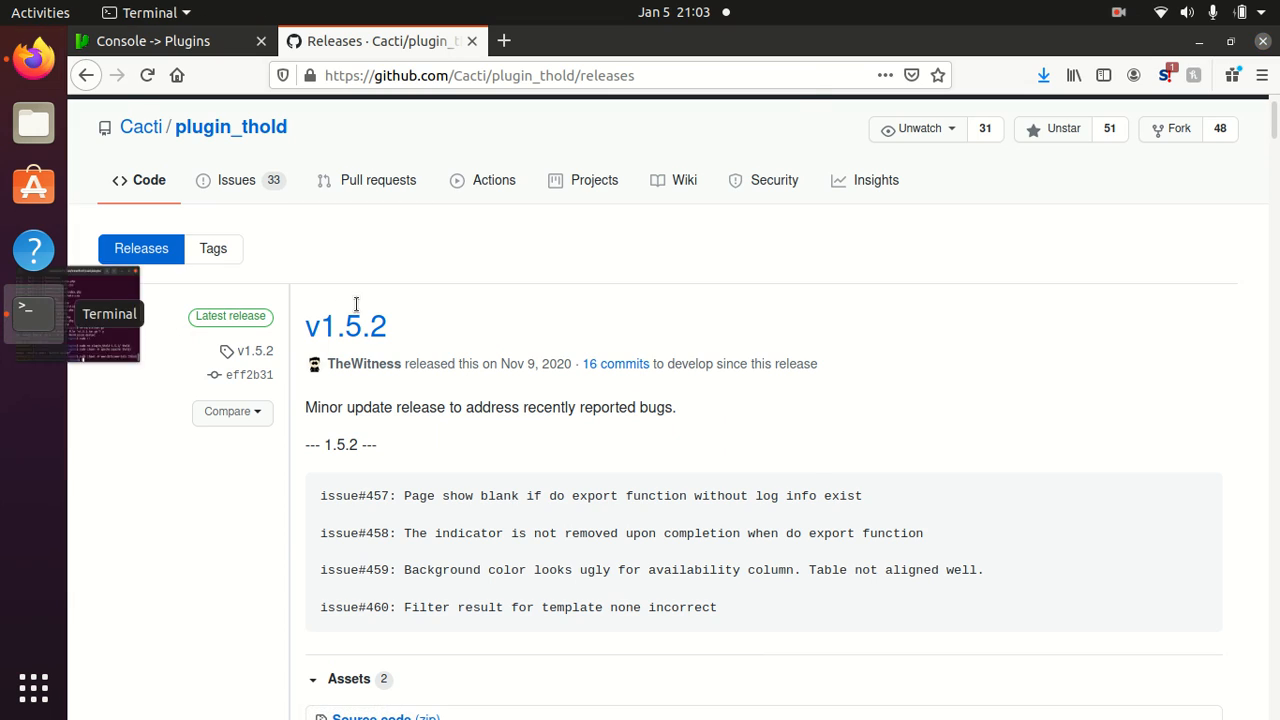
Step: Download v1.5.2.tar.gz into the Cacti plugins folder with sudo wget and list the folder
{"action": "left_click", "coordinate": [32, 312]}
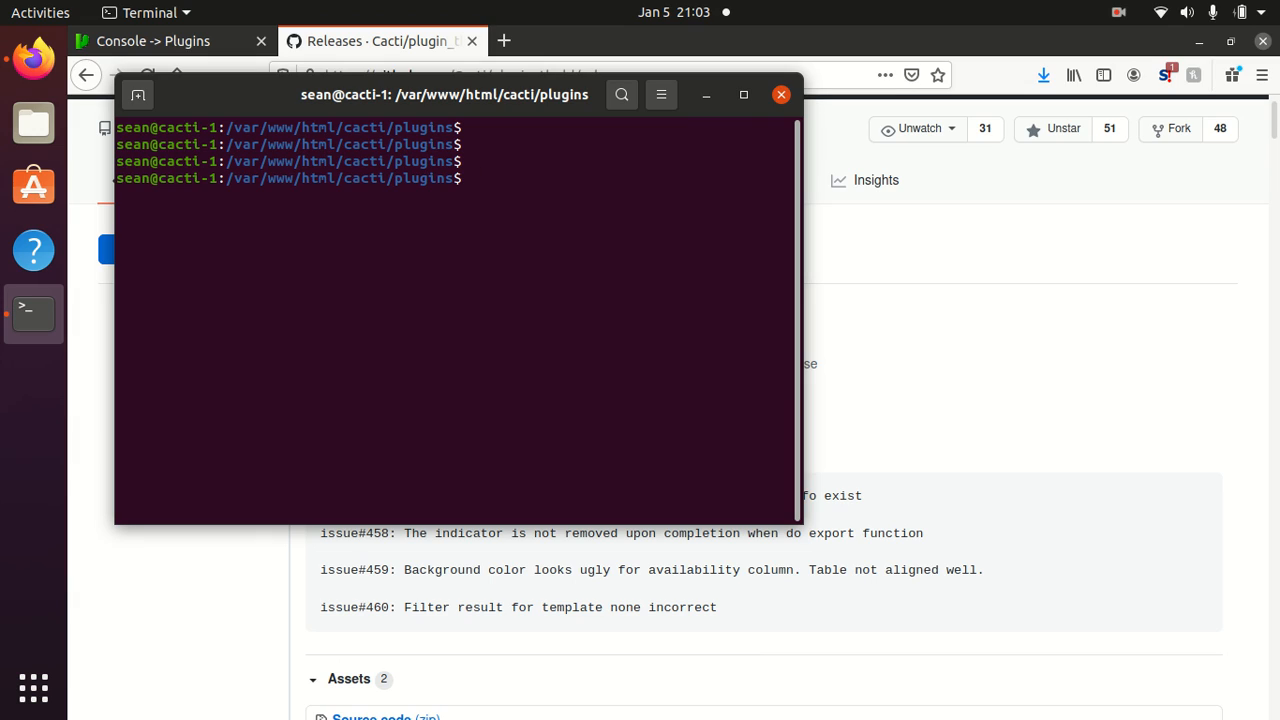
{"action": "type", "text": "sudo wget"}
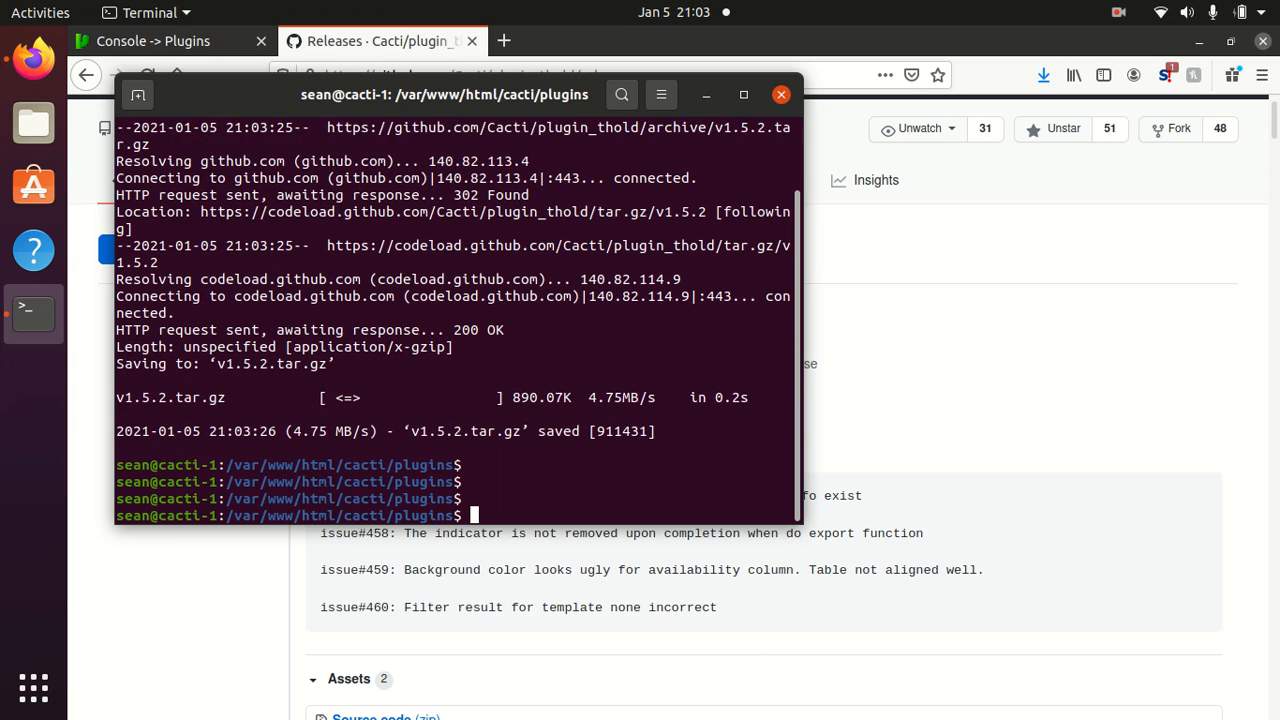
{"action": "type", "text": "ls"}
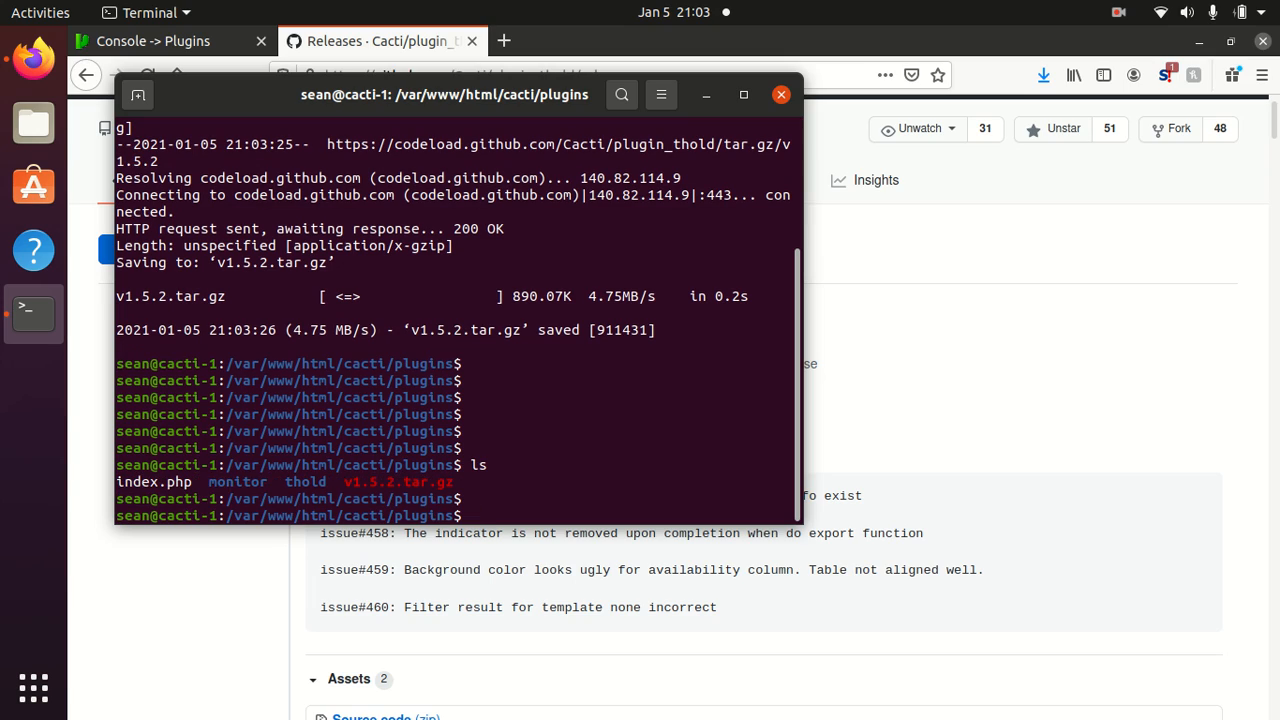
{"action": "mouse_move", "coordinate": [324, 506]}
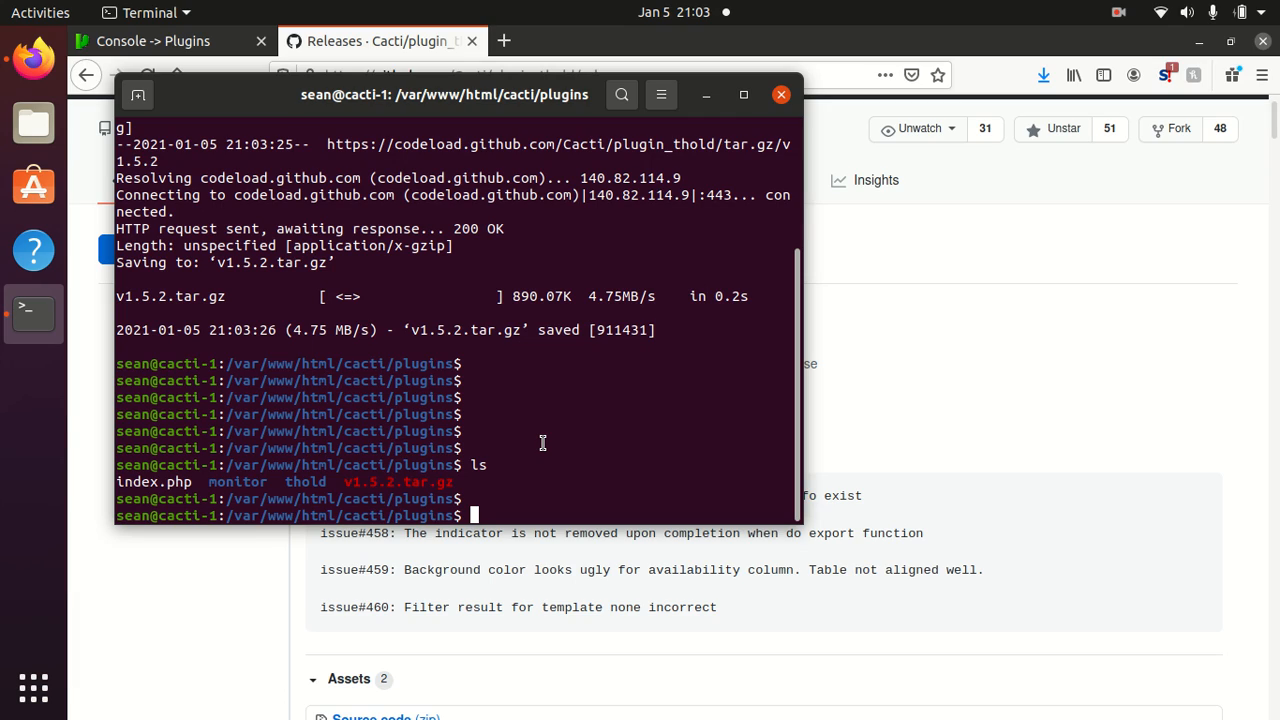
Step: Rename the existing thold directory to thold-old with sudo mv
{"action": "type", "text": "sudo"}
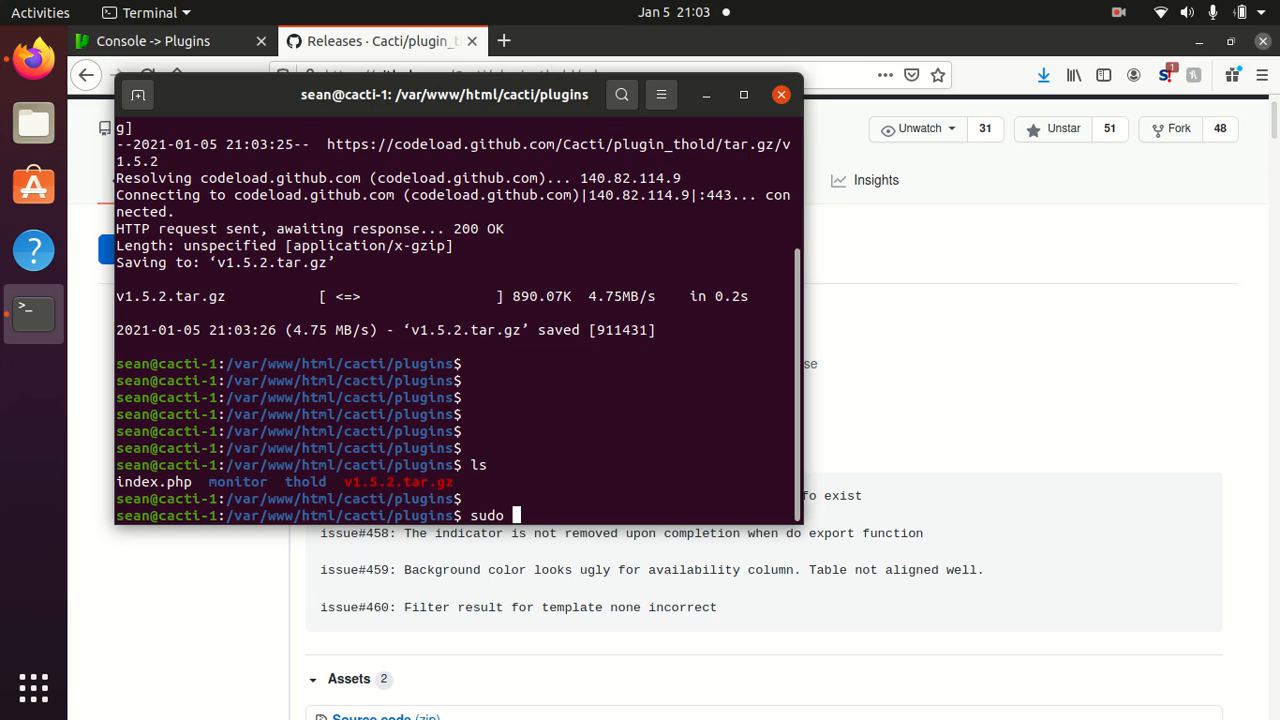
{"action": "type", "text": "mv thold/"}
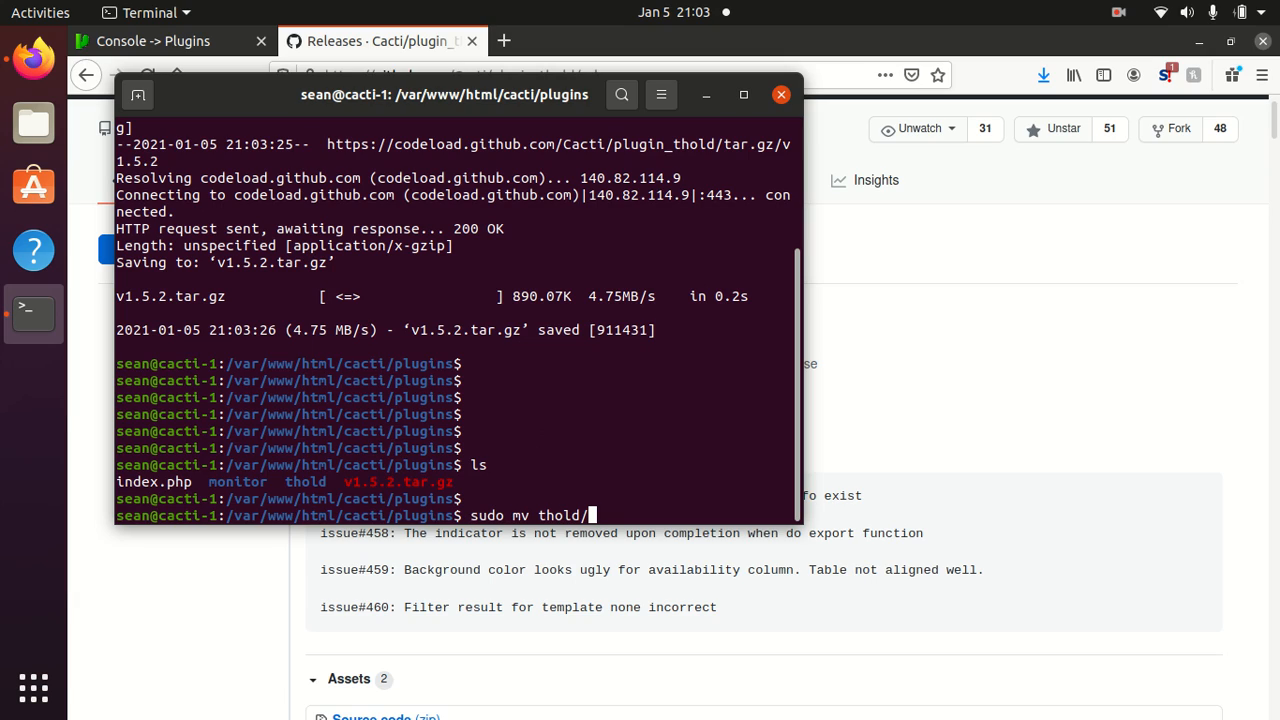
{"action": "type", "text": "thold-old"}
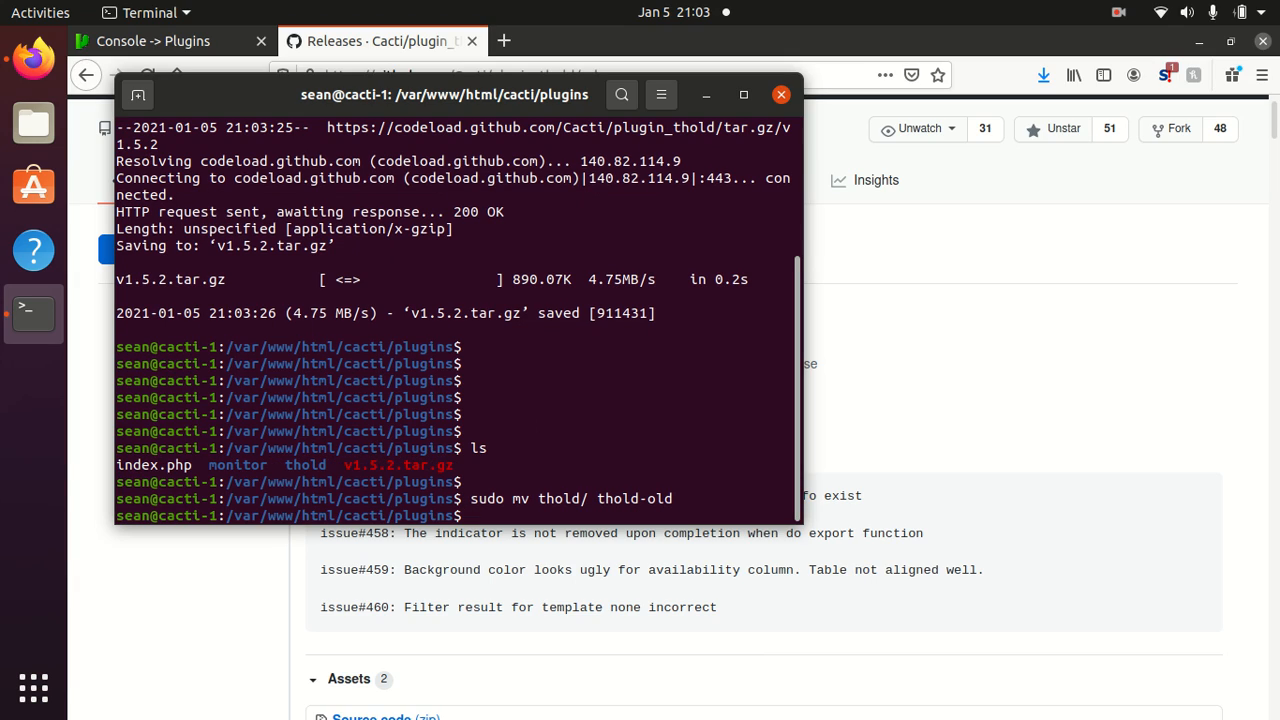
Step: Extract v1.5.2.tar.gz with sudo tar -xvf and rename plugin_thold-1.5.2 to thold
{"action": "type", "text": "sudo tar"}
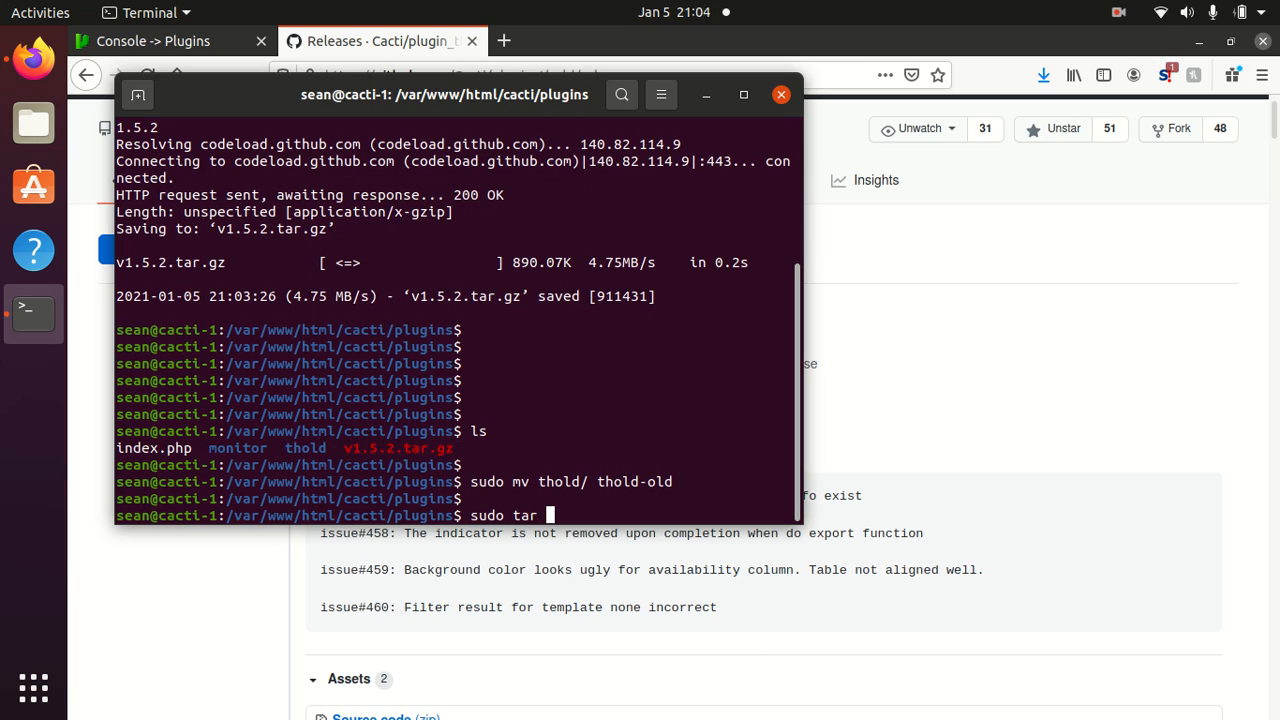
{"action": "type", "text": "-xvf"}
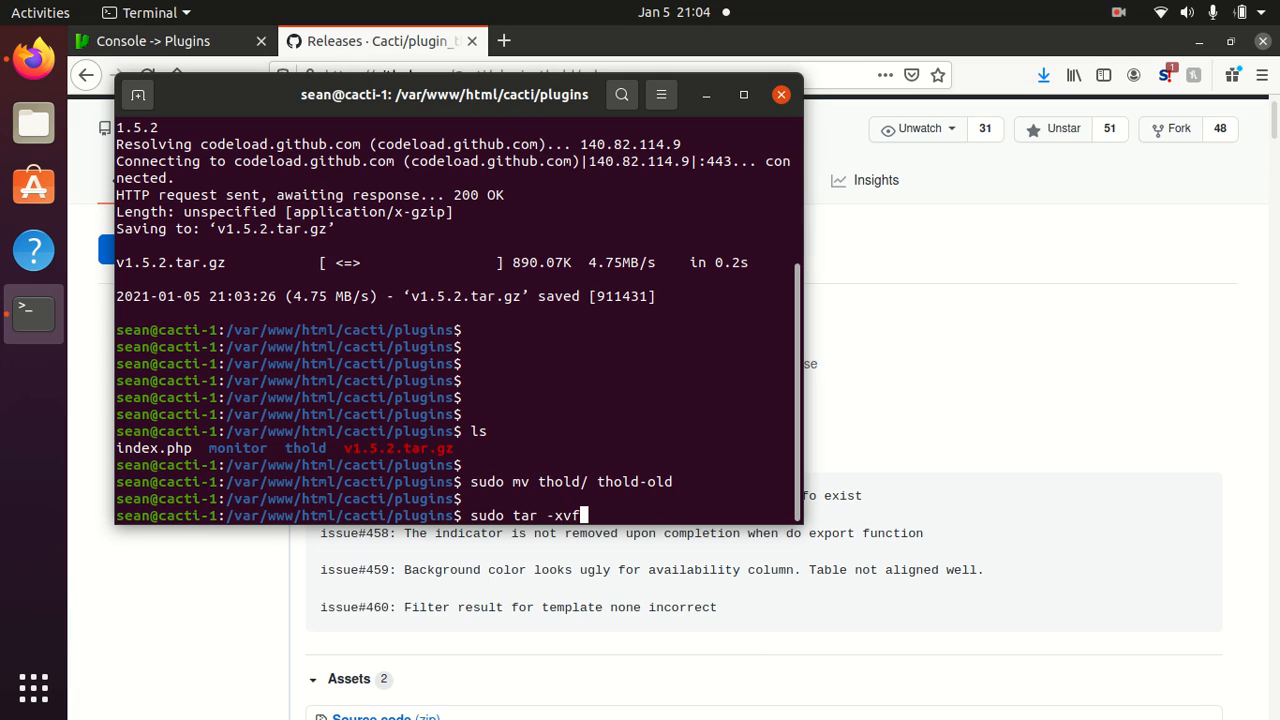
{"action": "type", "text": "v"}
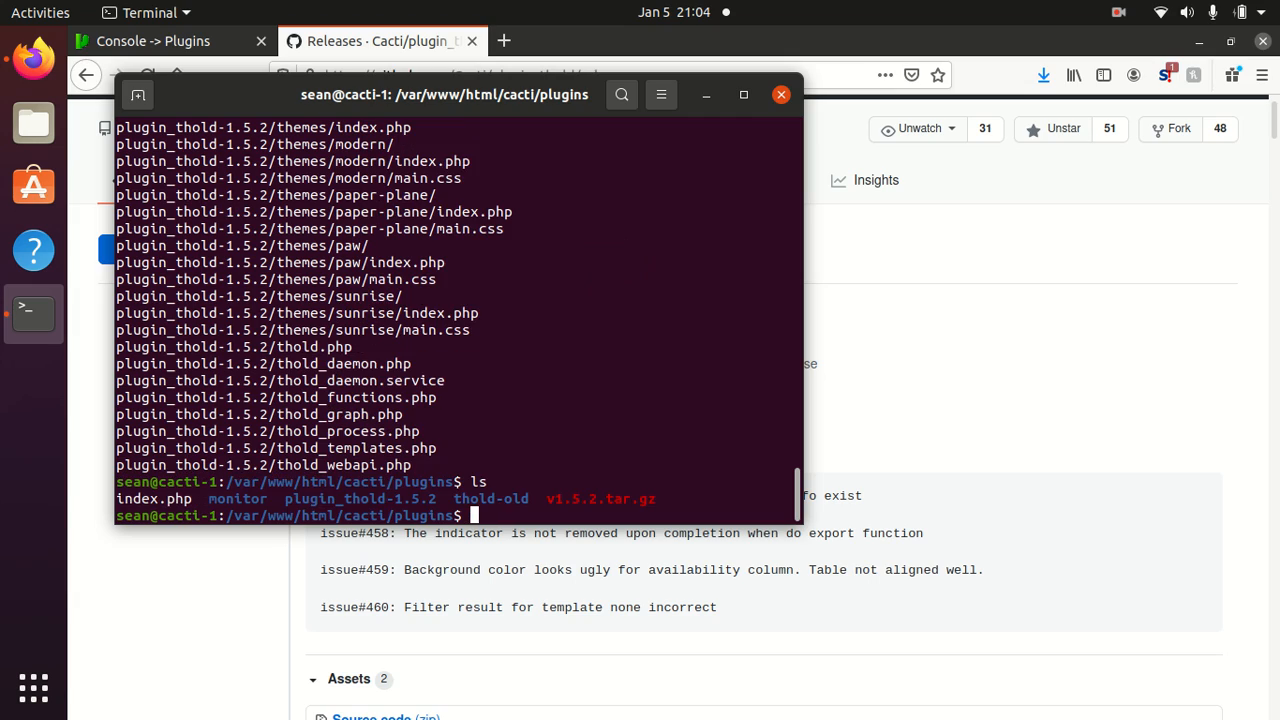
{"action": "type", "text": "mv plugin_thold-1.5.2/"}
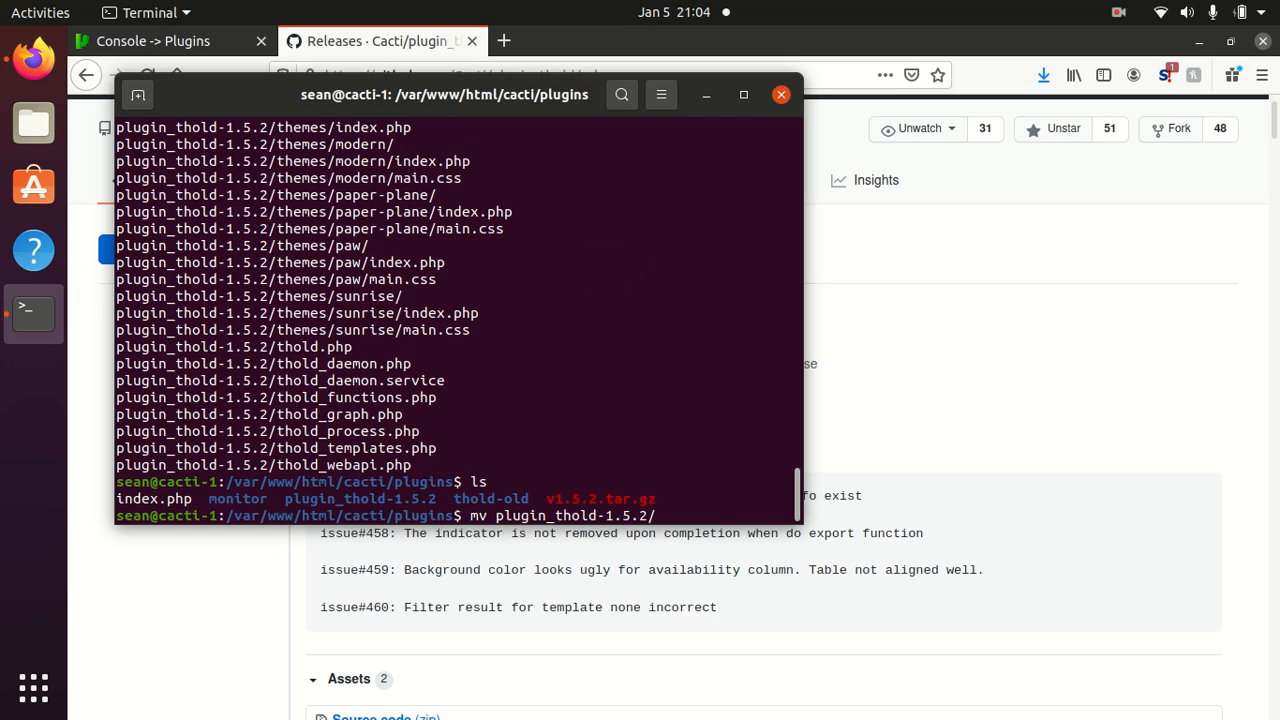
{"action": "type", "text": "thold"}
{"action": "type", "text": "sudo !!"}
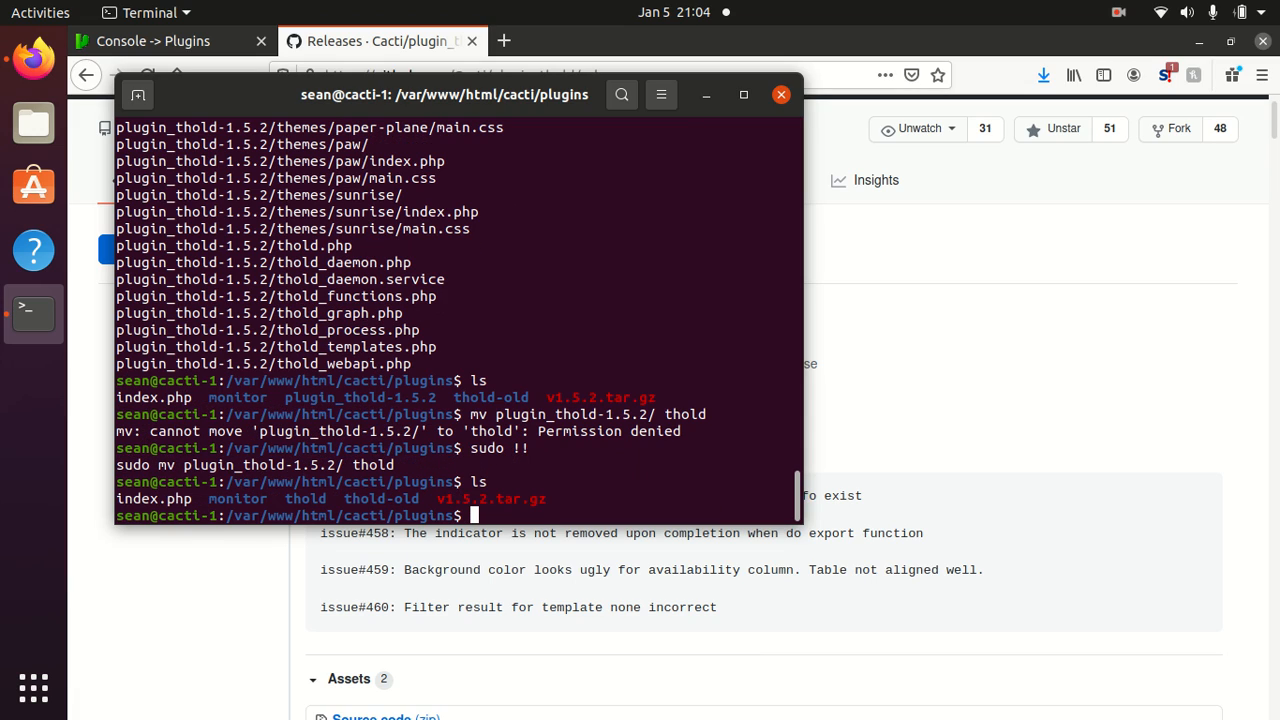
Step: Delete the v1.5.2.tar.gz archive with sudo rm
{"action": "type", "text": "rm"}
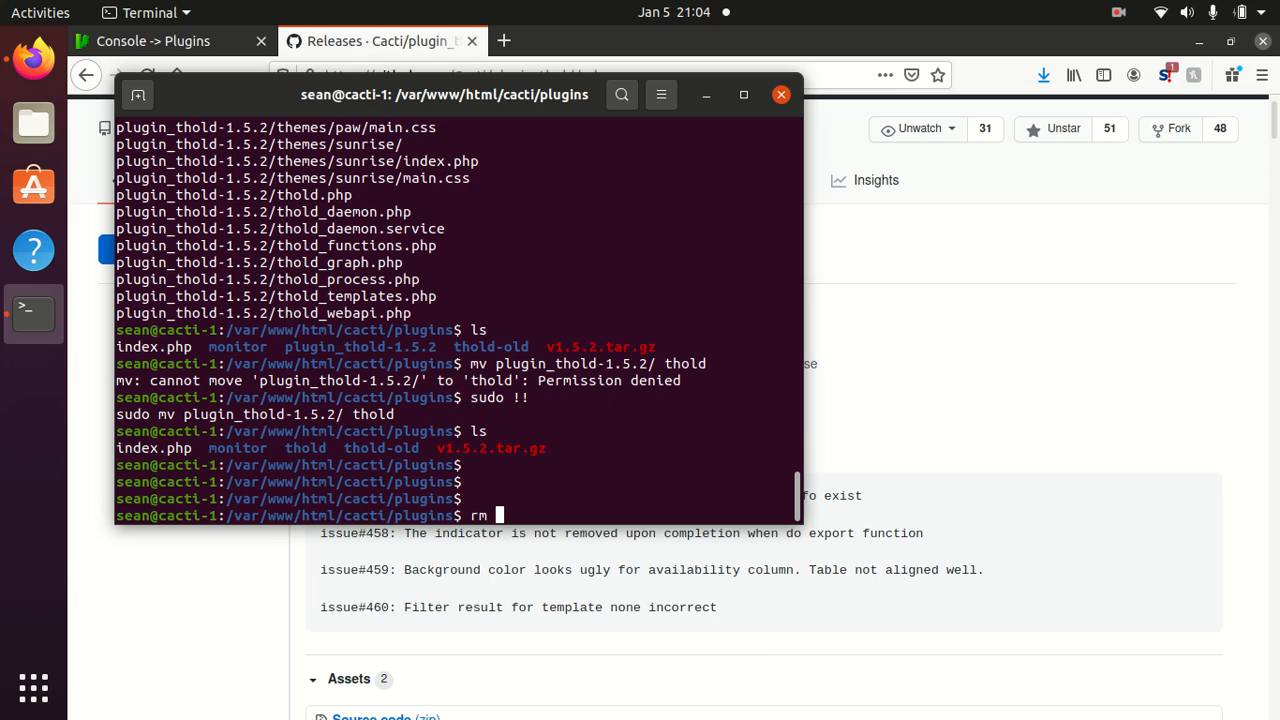
{"action": "type", "text": "v1.5.2.tar.gz"}
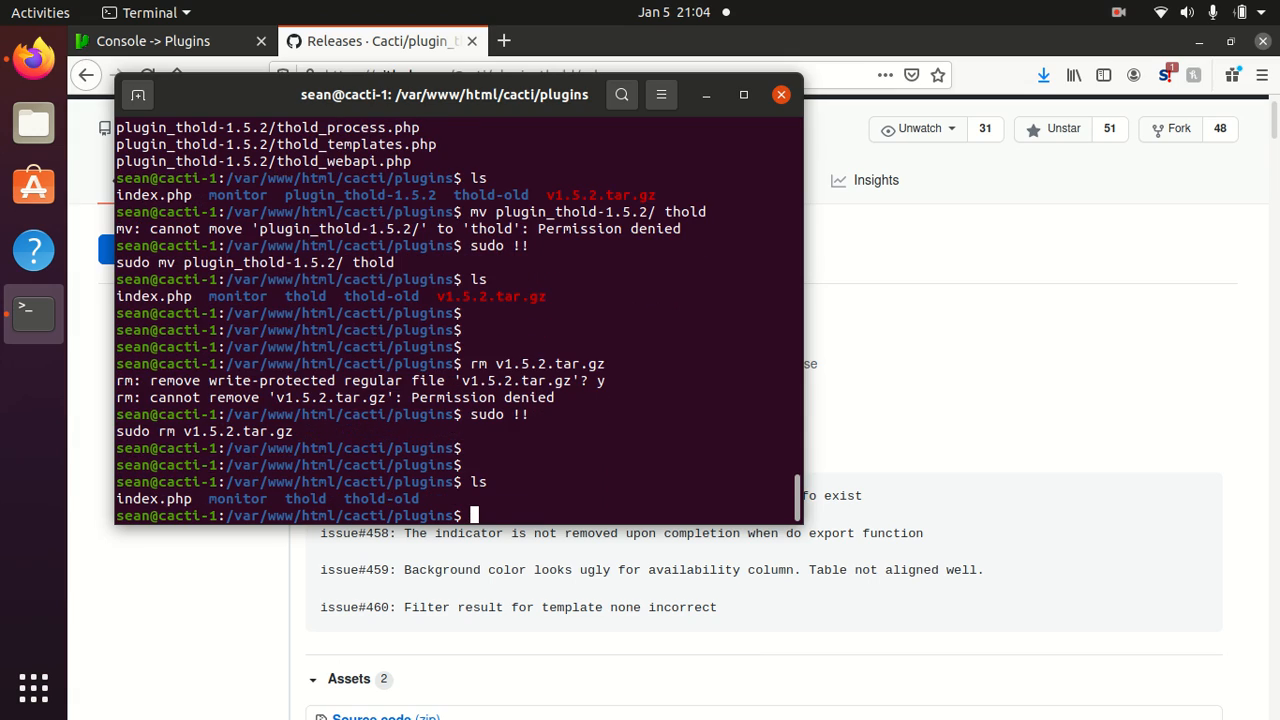
Step: Recursively chown the new thold directory to www-data:www-data and verify with ls -lah
{"action": "type", "text": "sudo chown -R"}
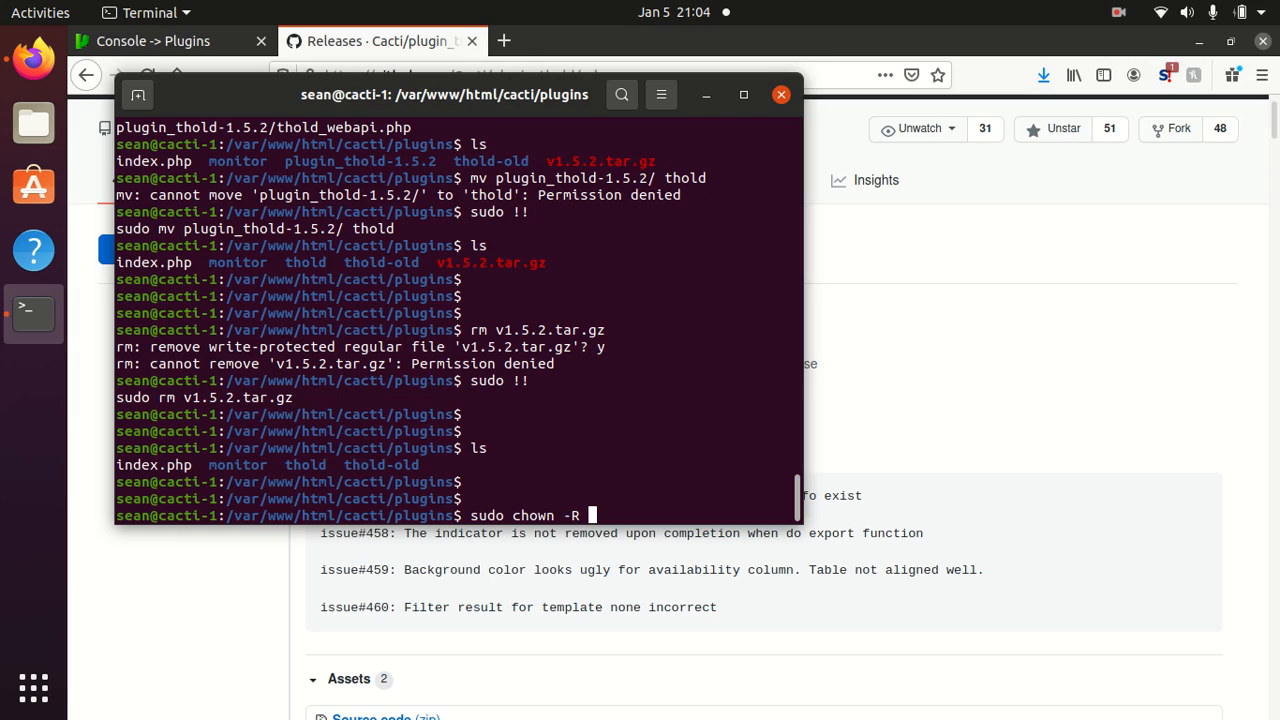
{"action": "type", "text": "ww-data"}
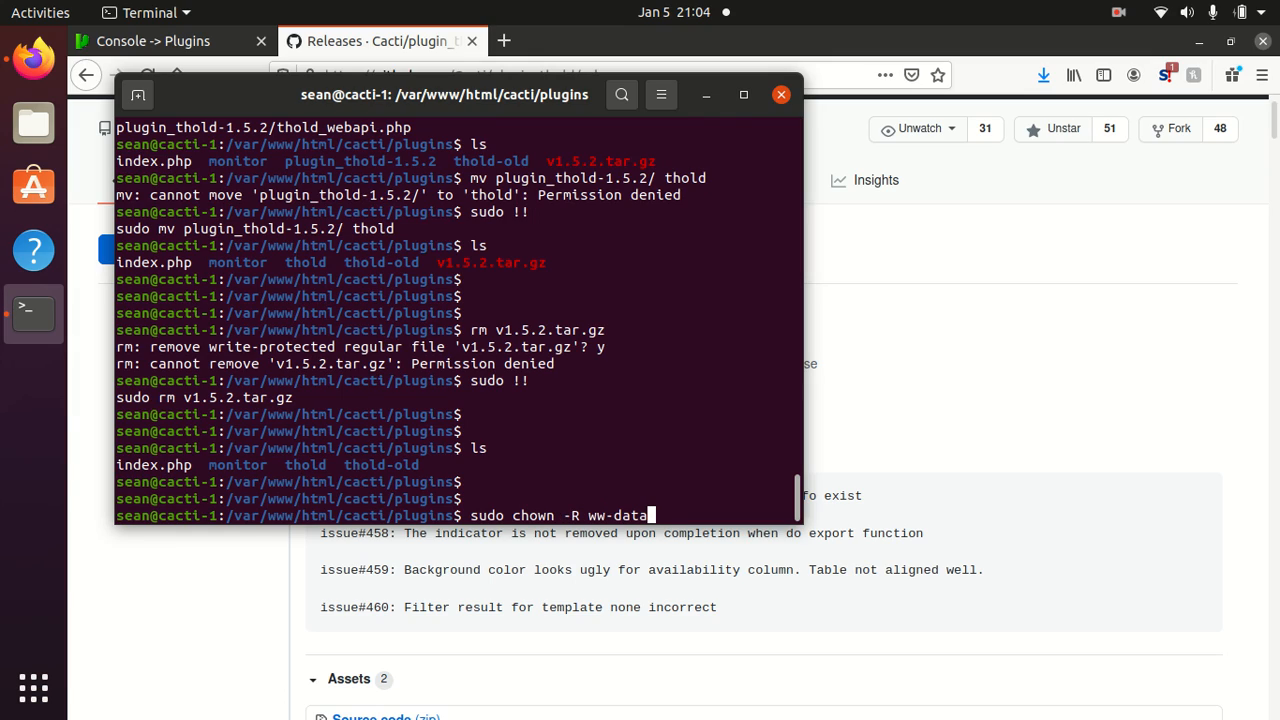
{"action": "type", "text": ":www-d"}
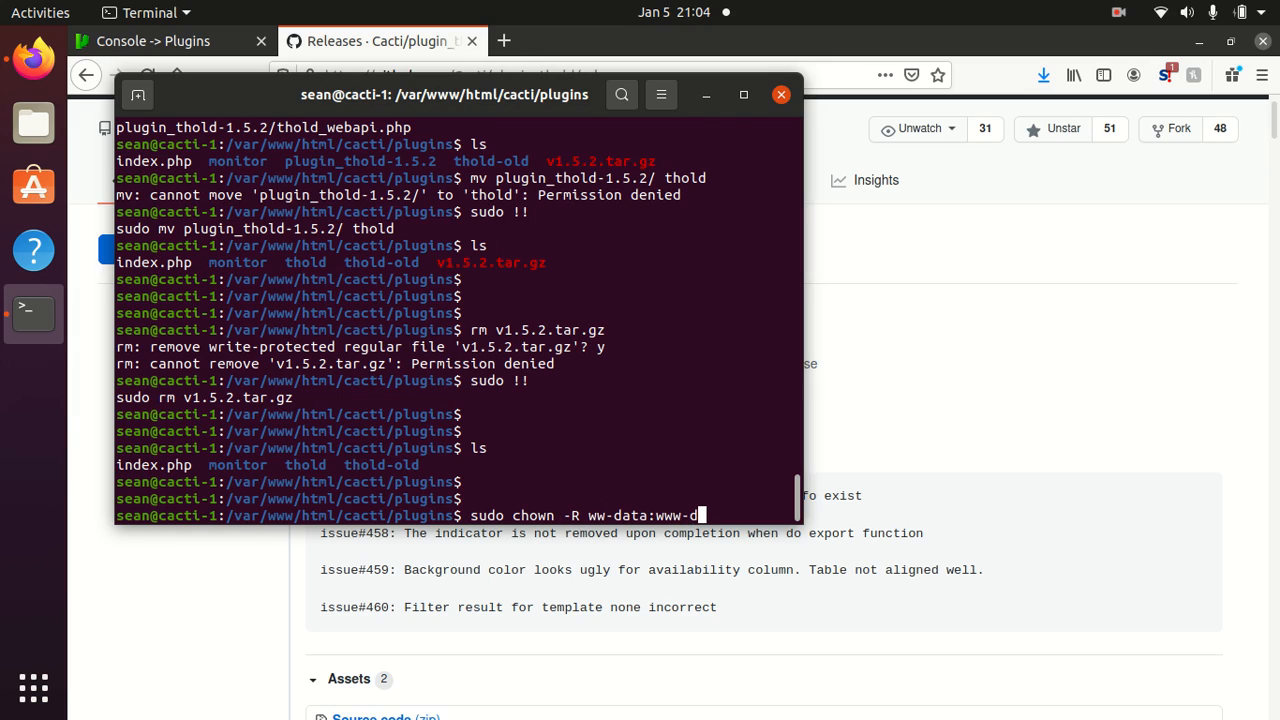
{"action": "type", "text": "ata th"}
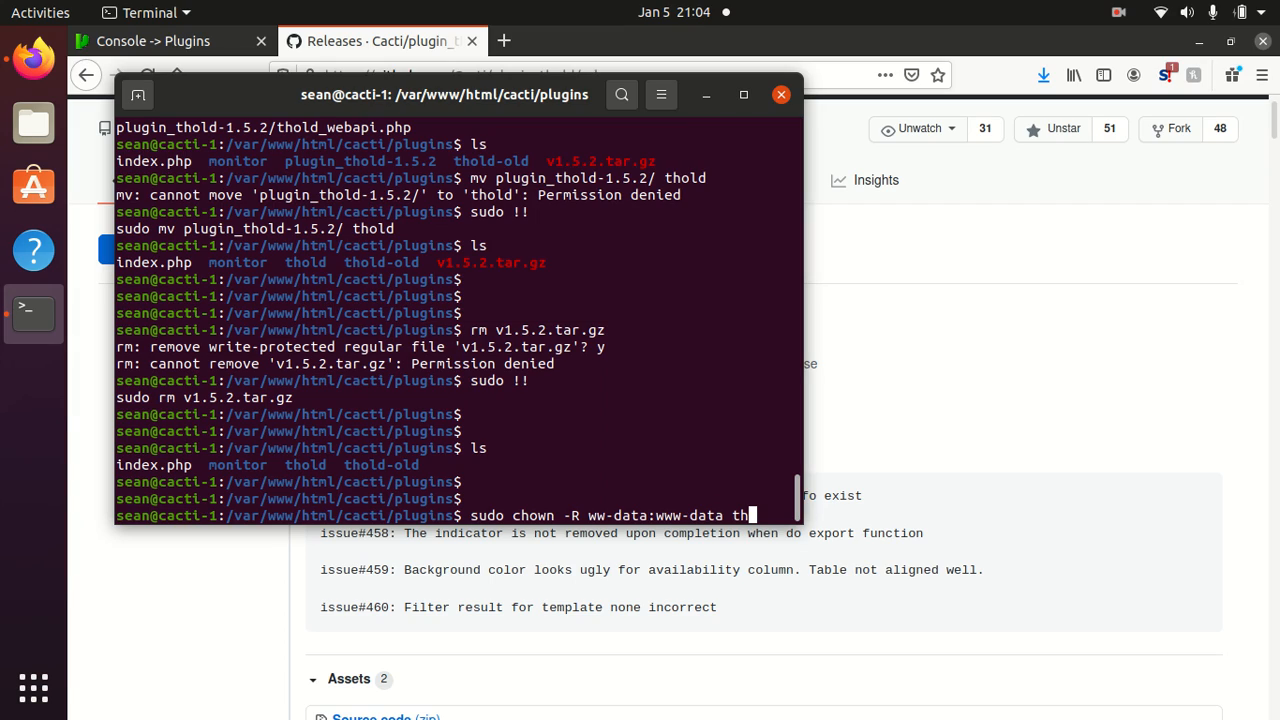
{"action": "type", "text": "old"}
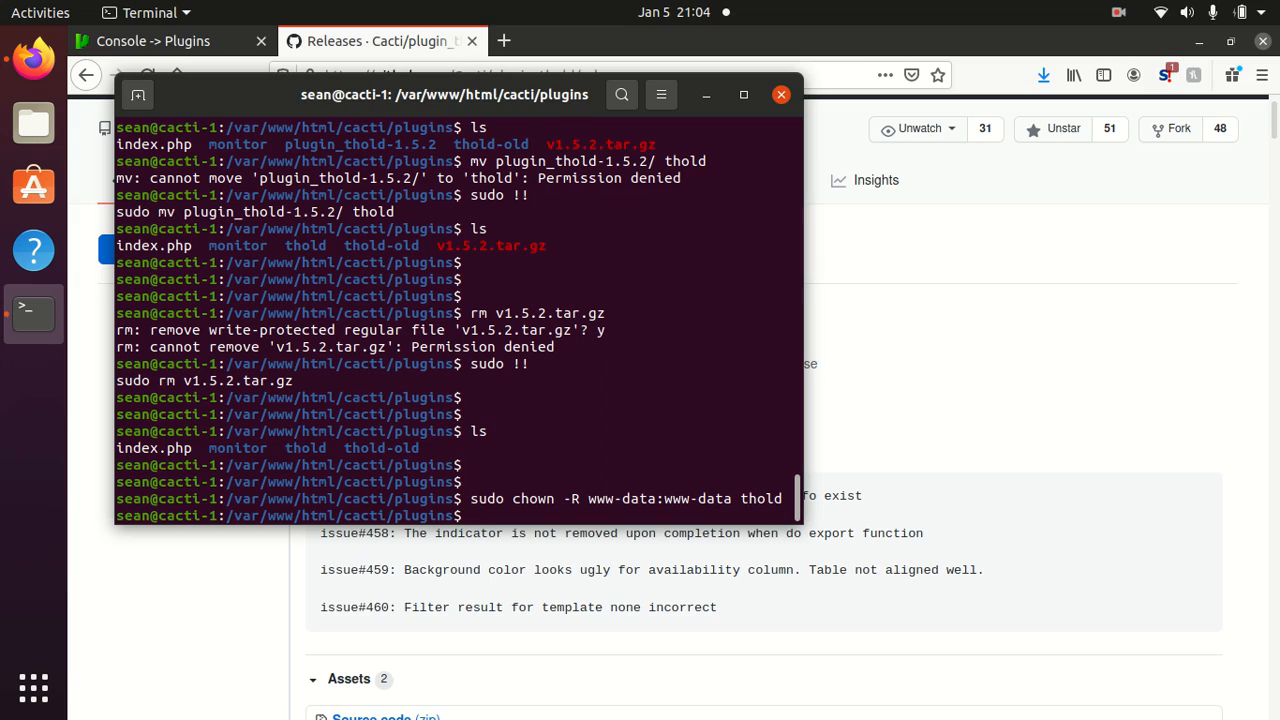
{"action": "type", "text": "ll"}
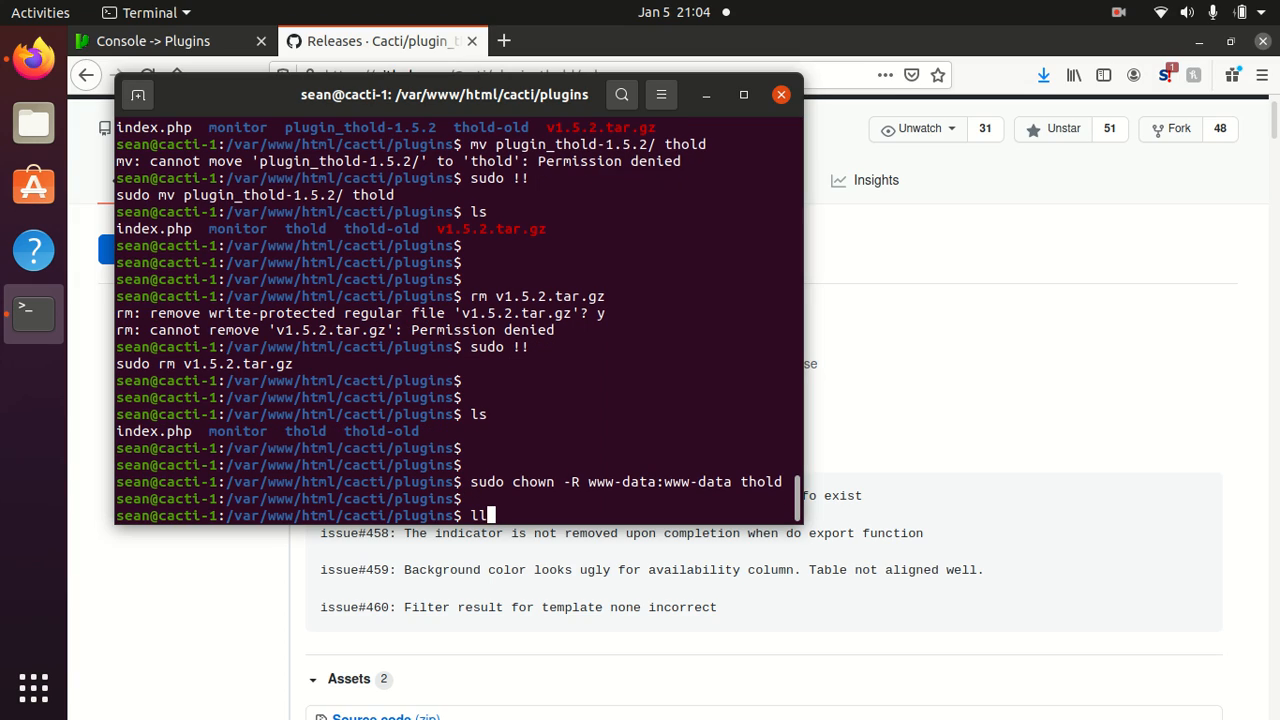
{"action": "type", "text": "ls -lah"}
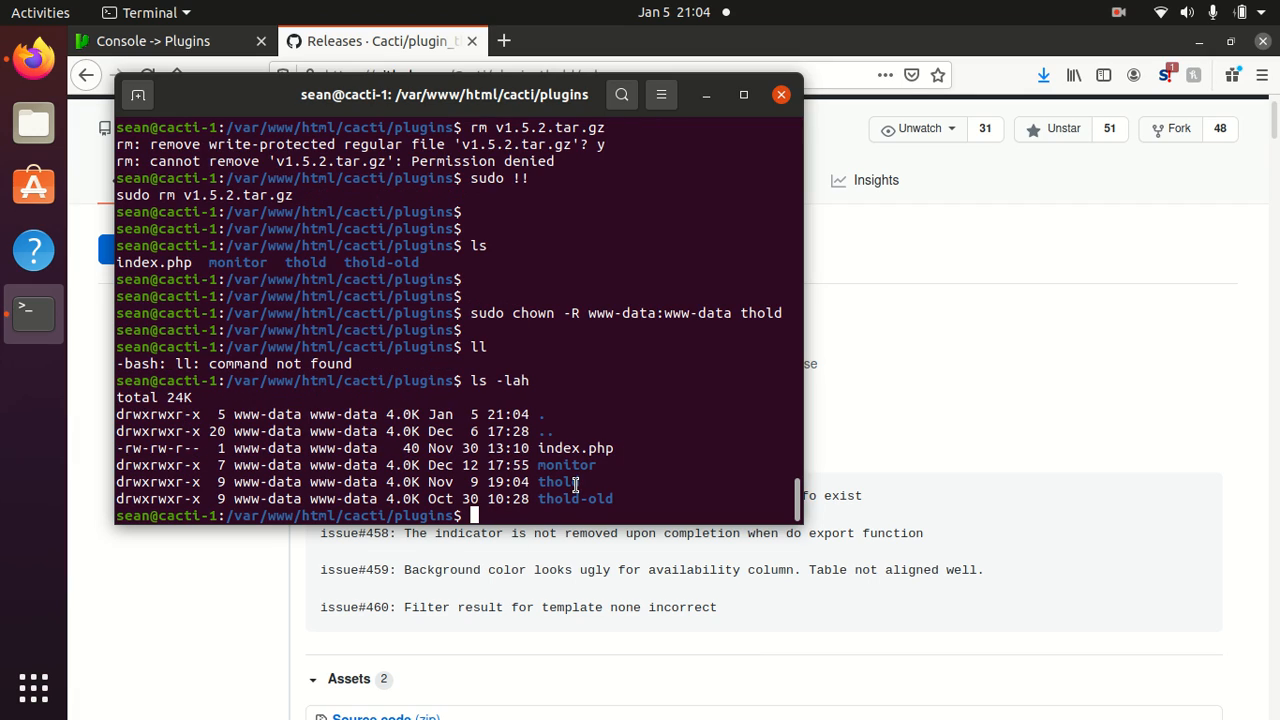
{"action": "mouse_move", "coordinate": [436, 480]}
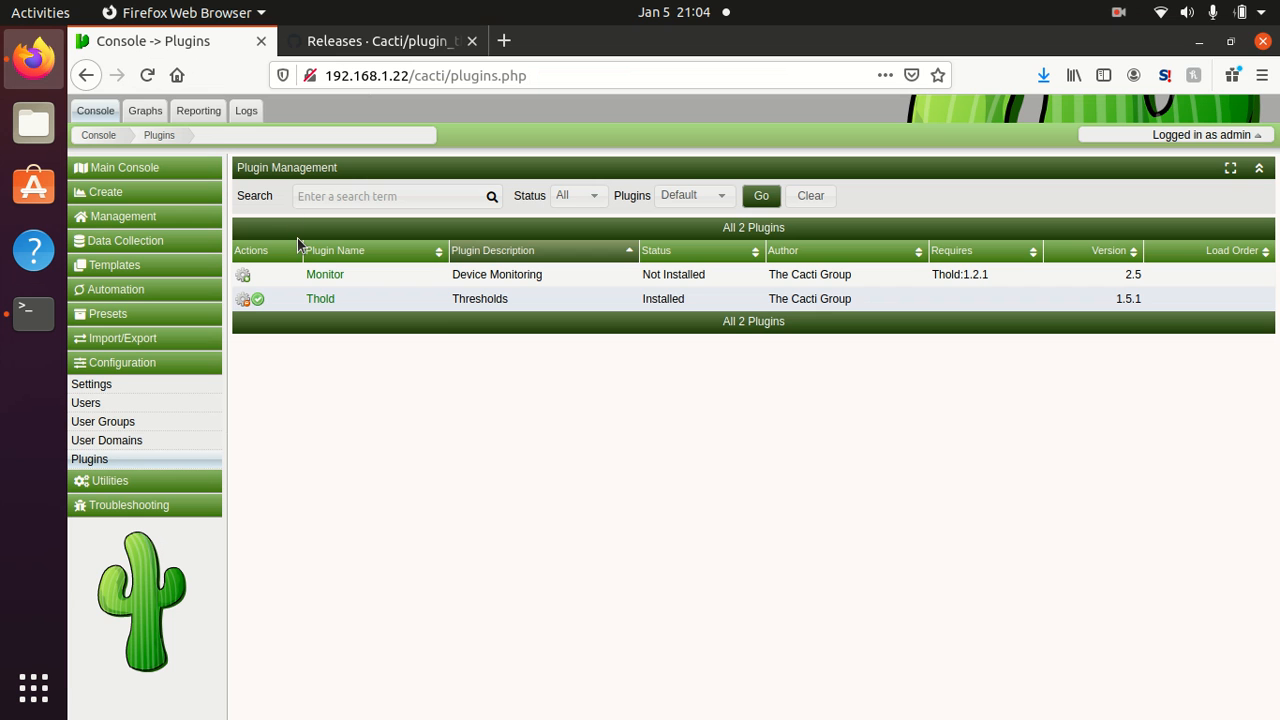
Step: Reload the Plugins page, revealing a second Thold 1.5.1 entry in Plugin Error status
{"action": "right_click", "coordinate": [662, 392]}
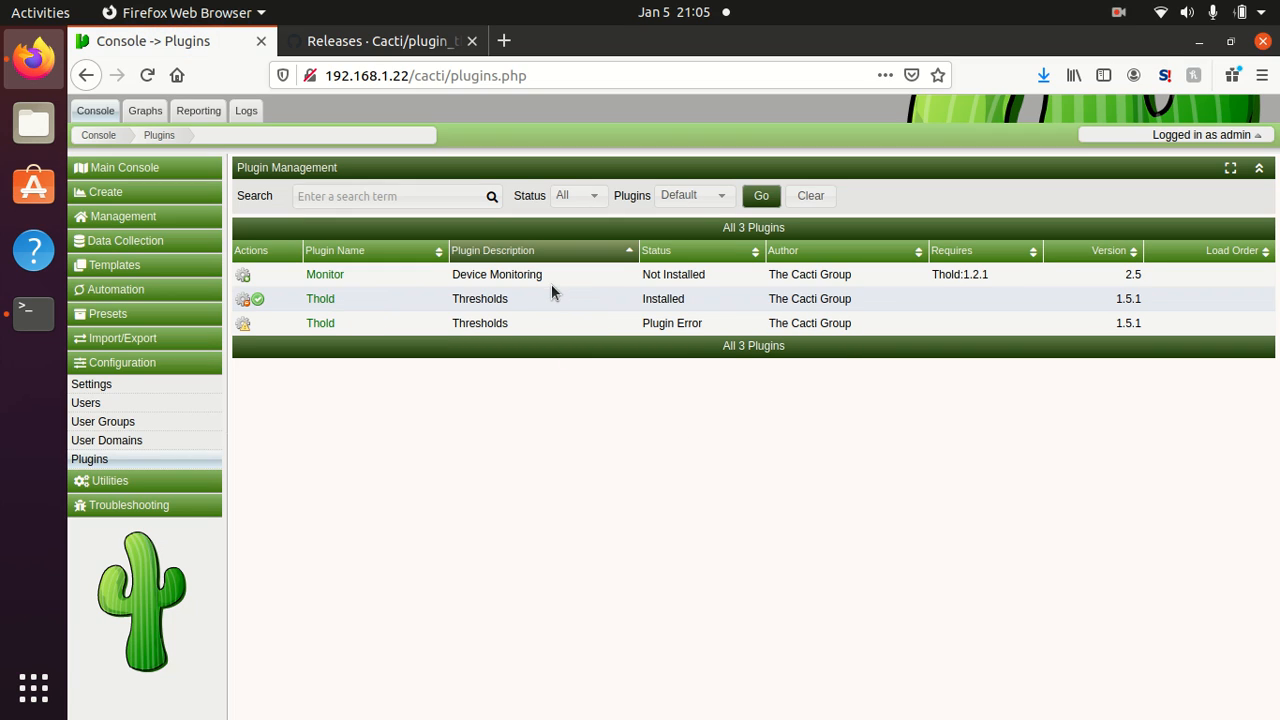
{"action": "mouse_move", "coordinate": [564, 336]}
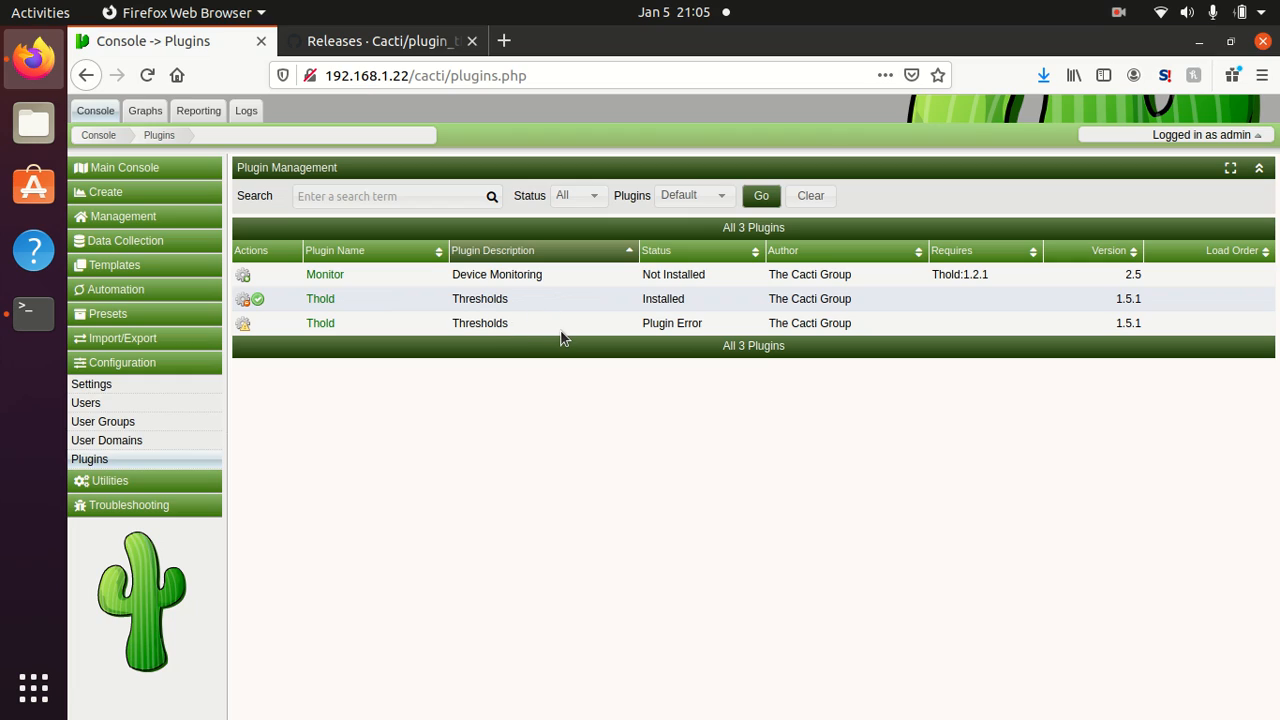
{"action": "mouse_move", "coordinate": [536, 320]}
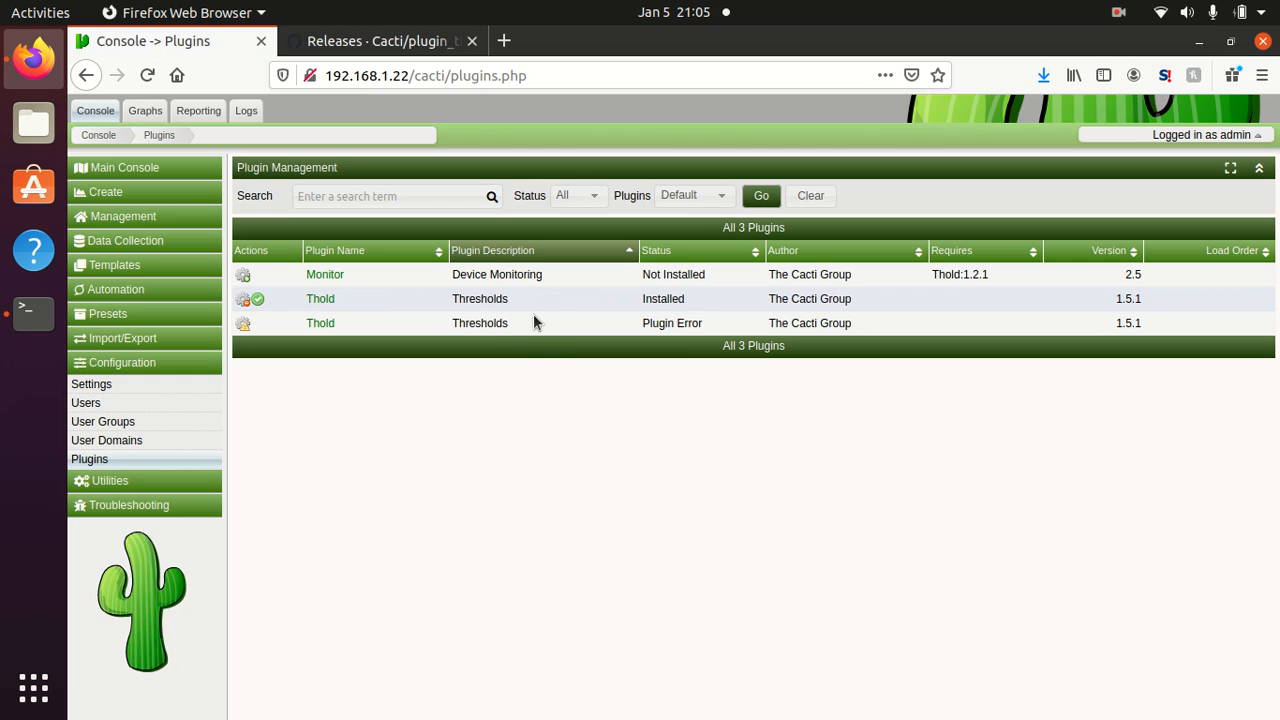
{"action": "mouse_move", "coordinate": [450, 320]}
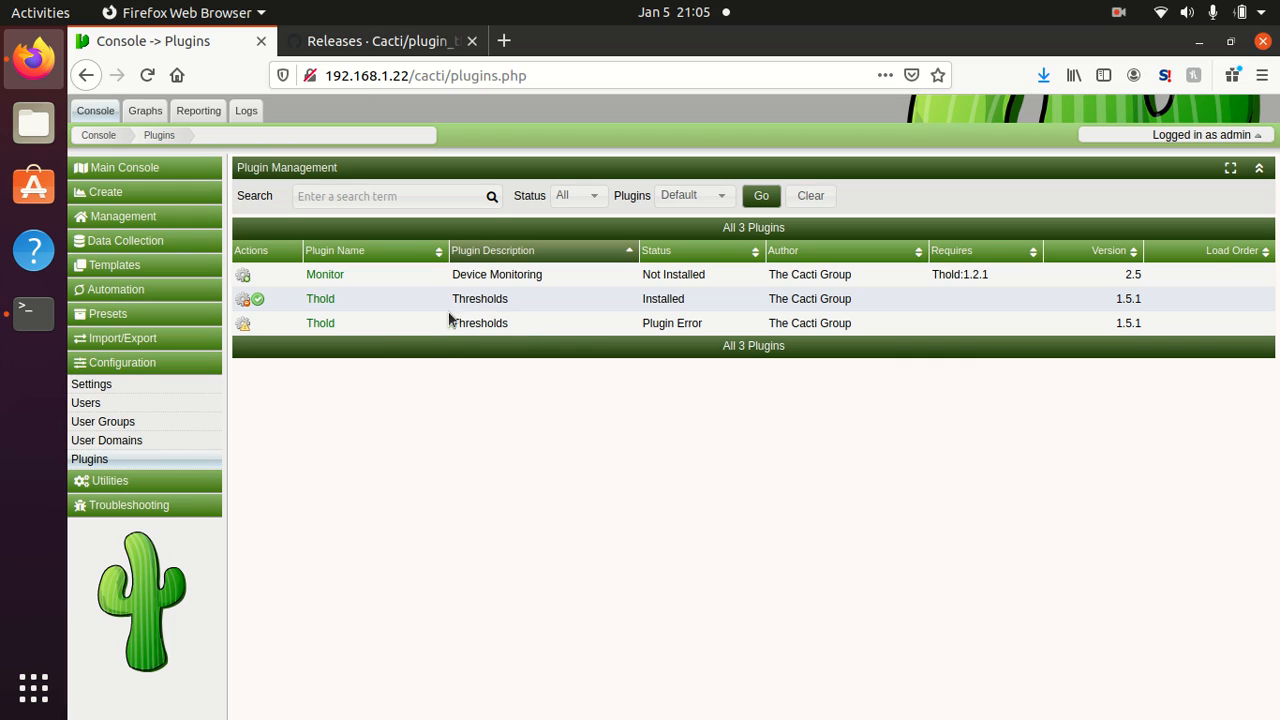
{"action": "mouse_move", "coordinate": [420, 320]}
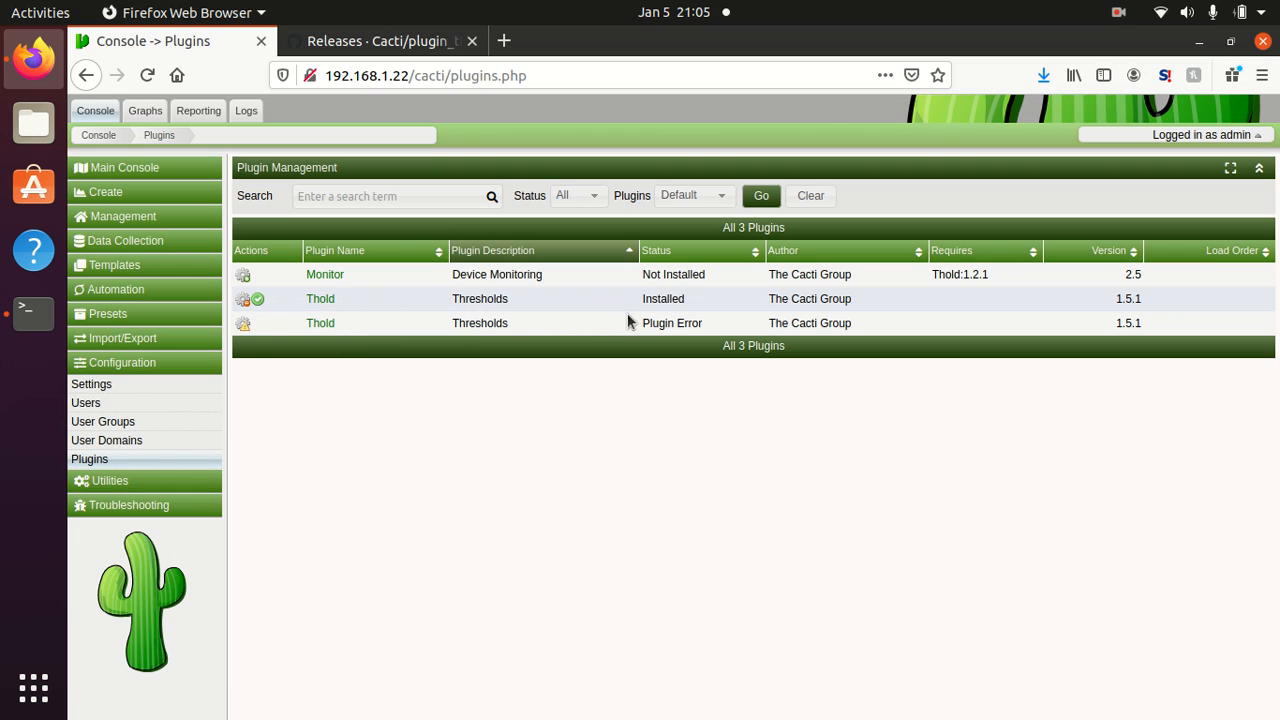
{"action": "mouse_move", "coordinate": [664, 324]}
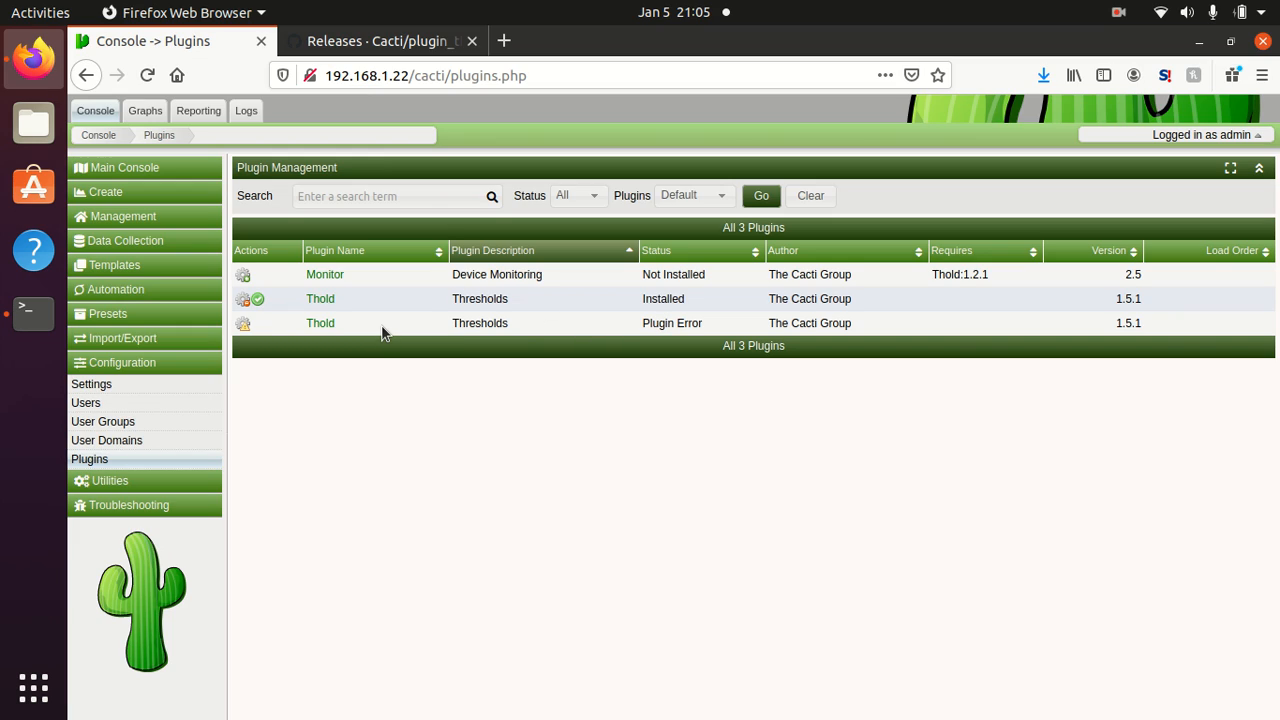
{"action": "mouse_move", "coordinate": [354, 324]}
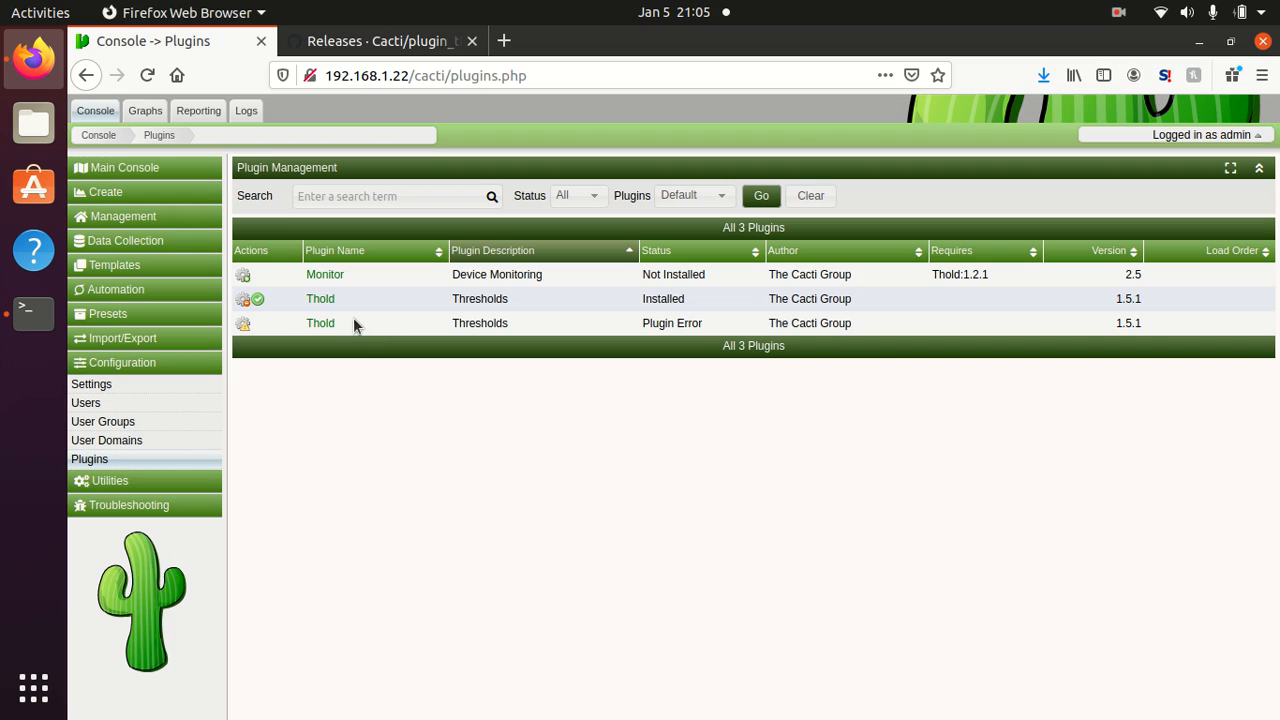
{"action": "mouse_move", "coordinate": [376, 302]}
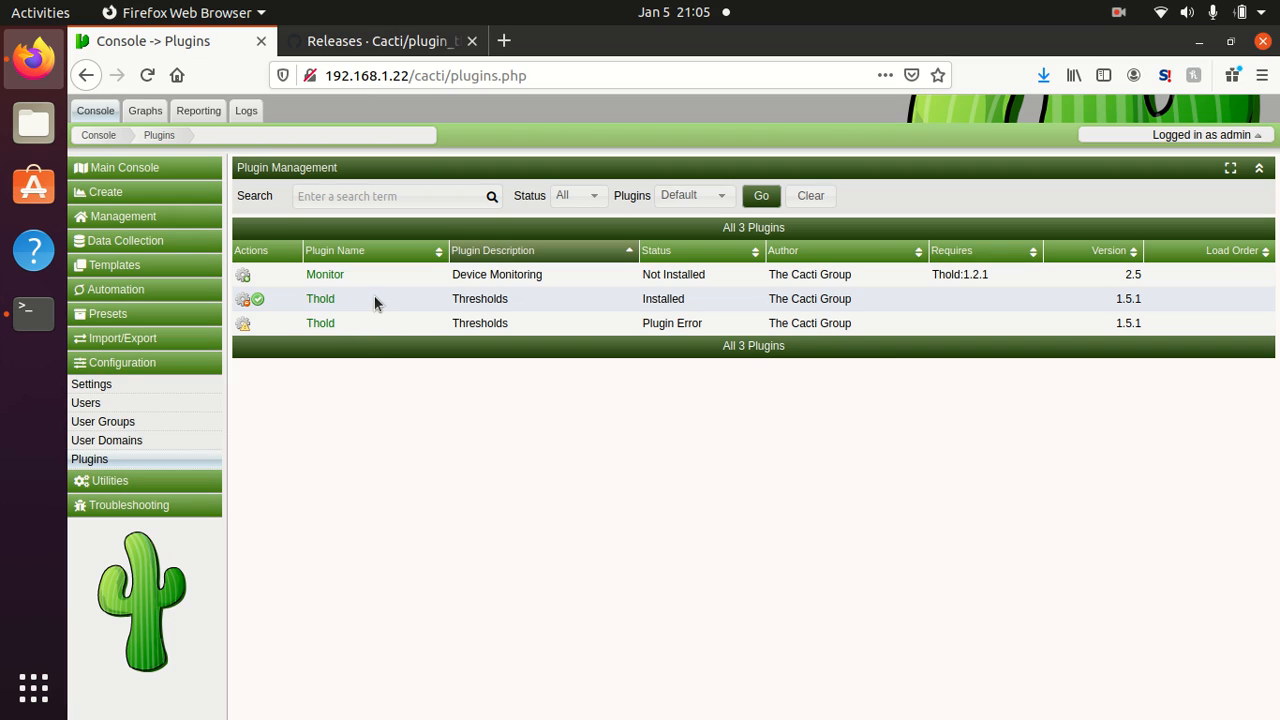
{"action": "mouse_move", "coordinate": [258, 300]}
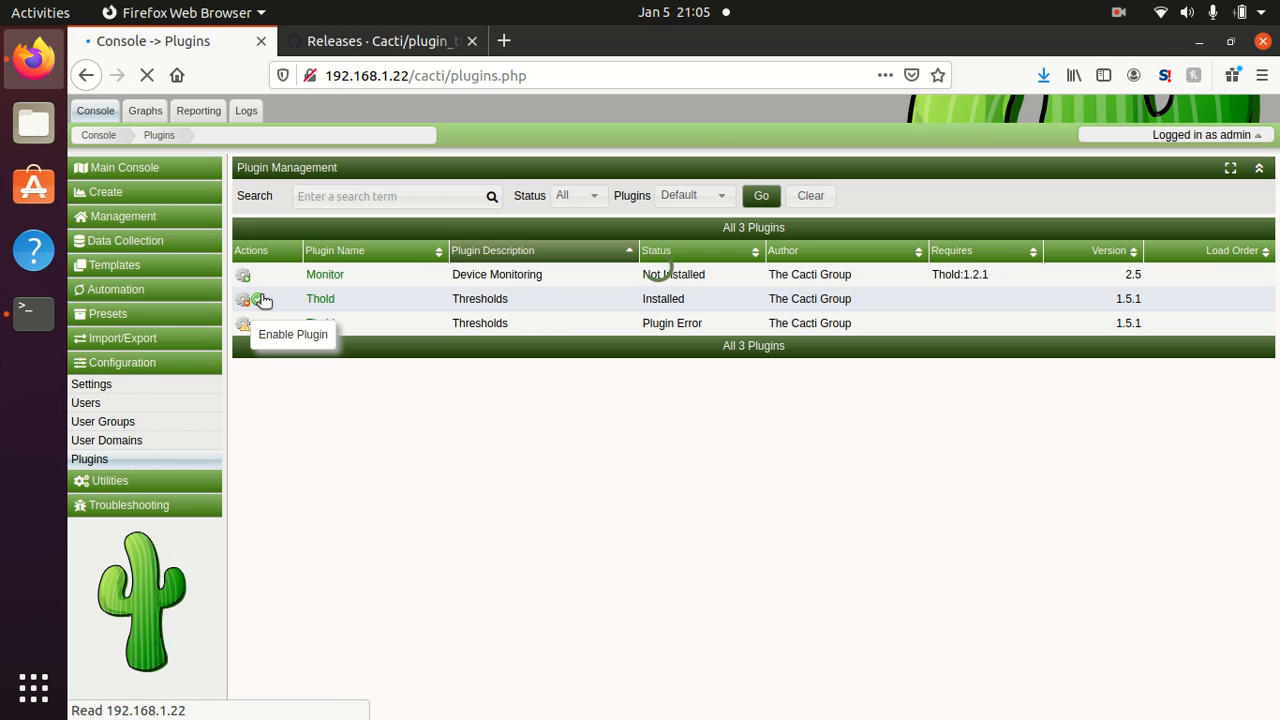
Step: Enable the upgraded Thold 1.5.2 plugin and confirm its log still shows the two CPU warnings
{"action": "left_click", "coordinate": [258, 300]}
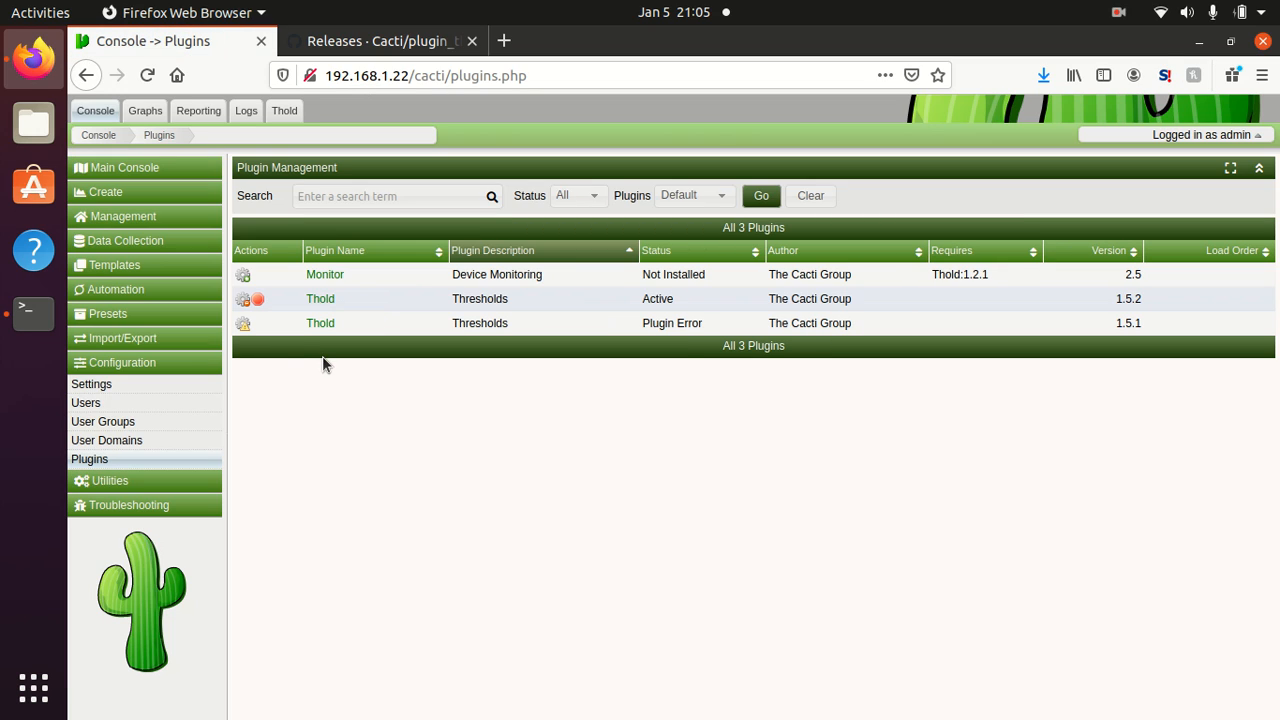
{"action": "mouse_move", "coordinate": [1144, 300]}
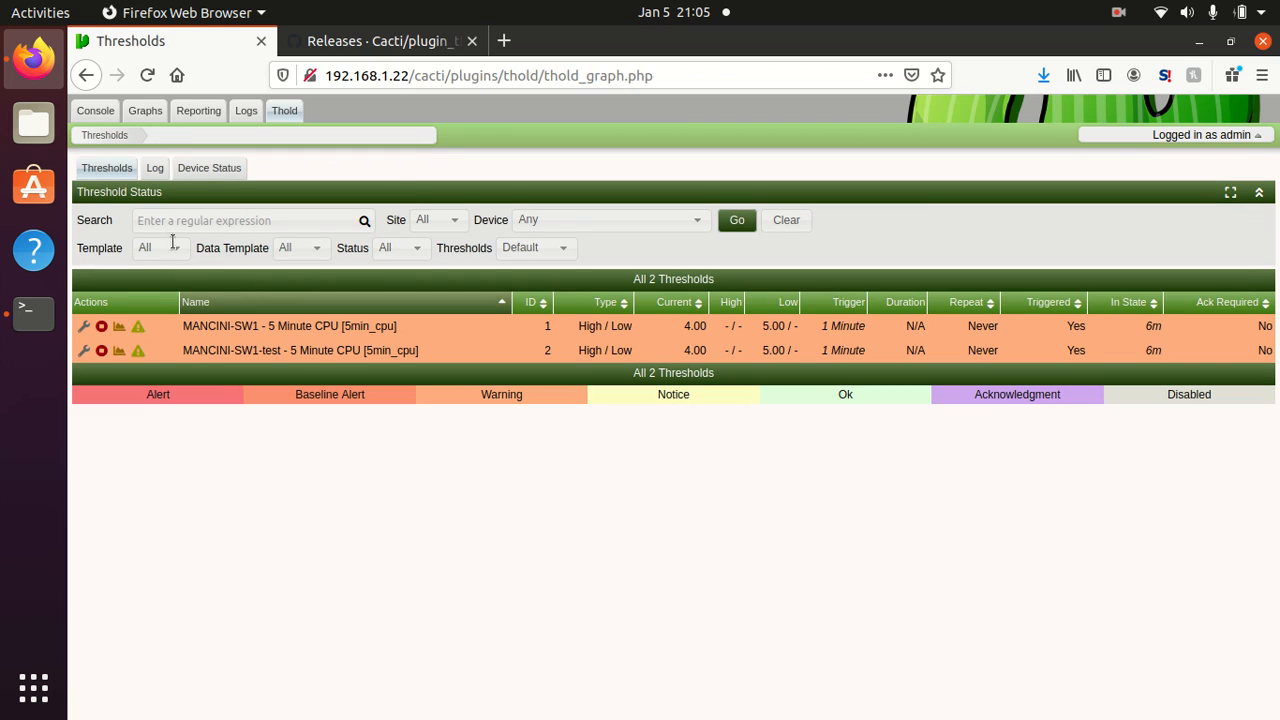
{"action": "mouse_move", "coordinate": [192, 186]}
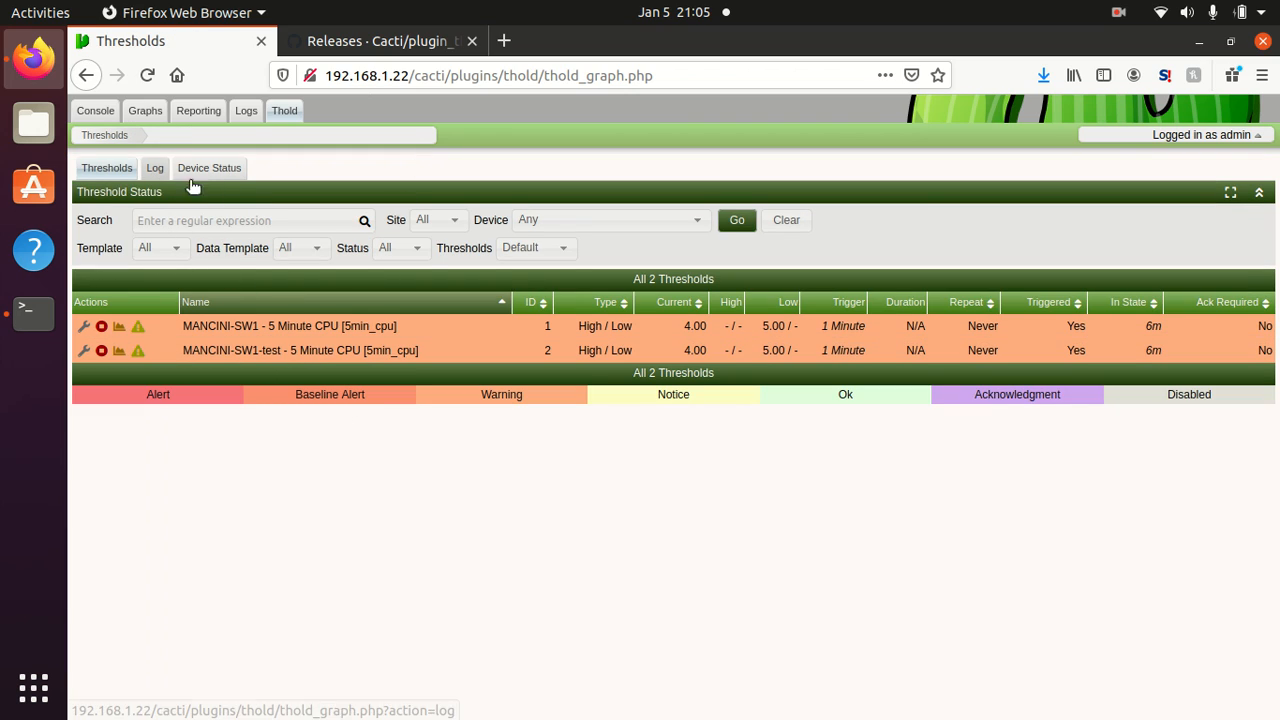
{"action": "left_click", "coordinate": [156, 168]}
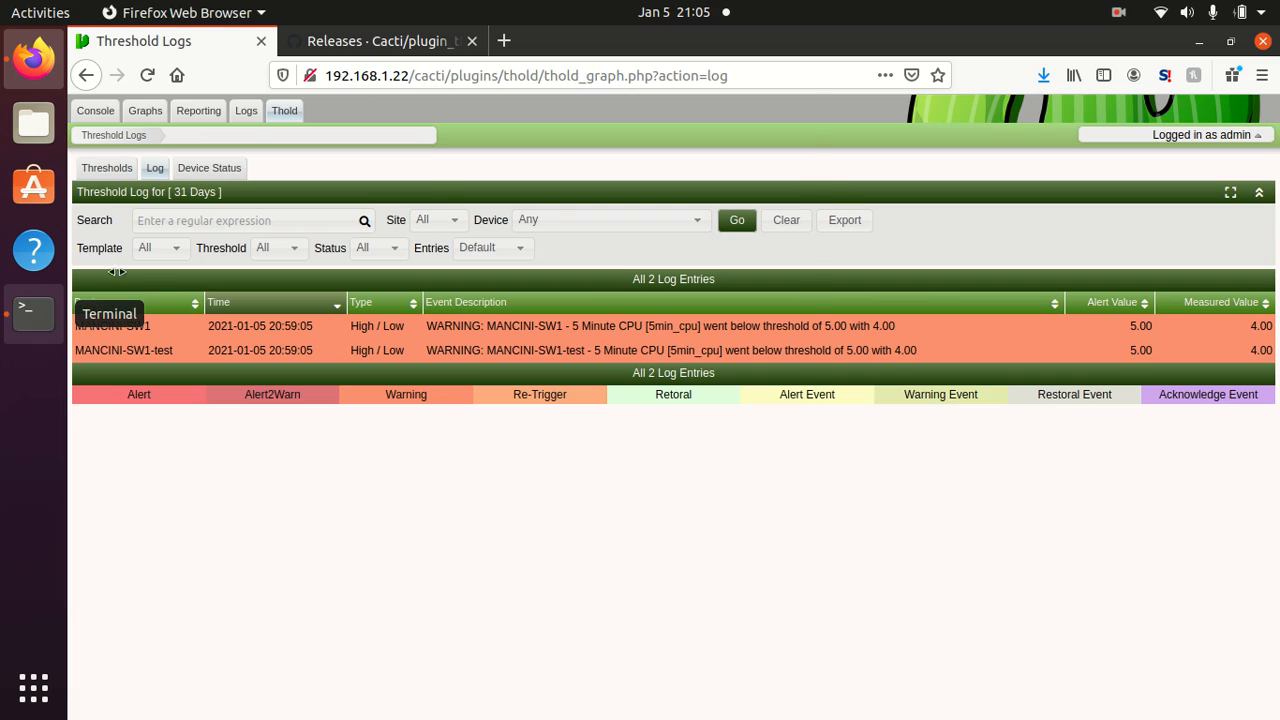
Step: Run sudo rm -rf thold-old/ in the Terminal to delete the old thold directory
{"action": "left_click", "coordinate": [32, 312]}
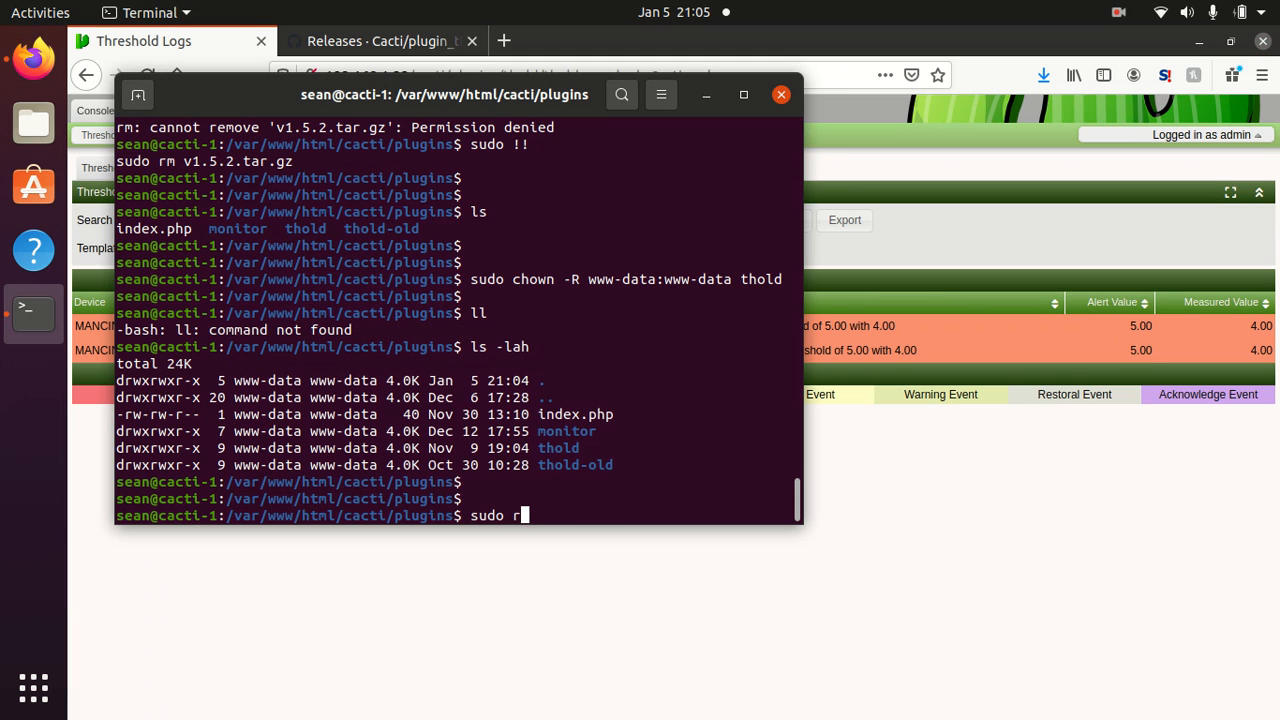
{"action": "type", "text": "m -"}
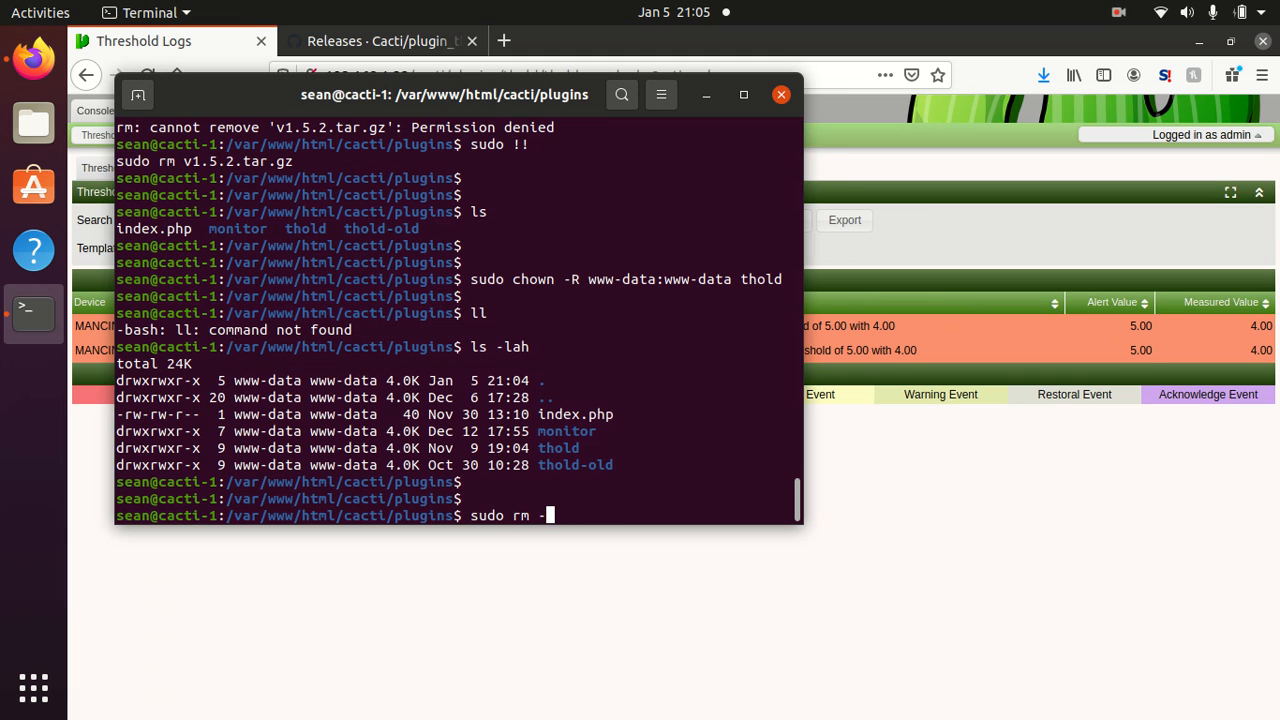
{"action": "type", "text": "rf thold-old/"}
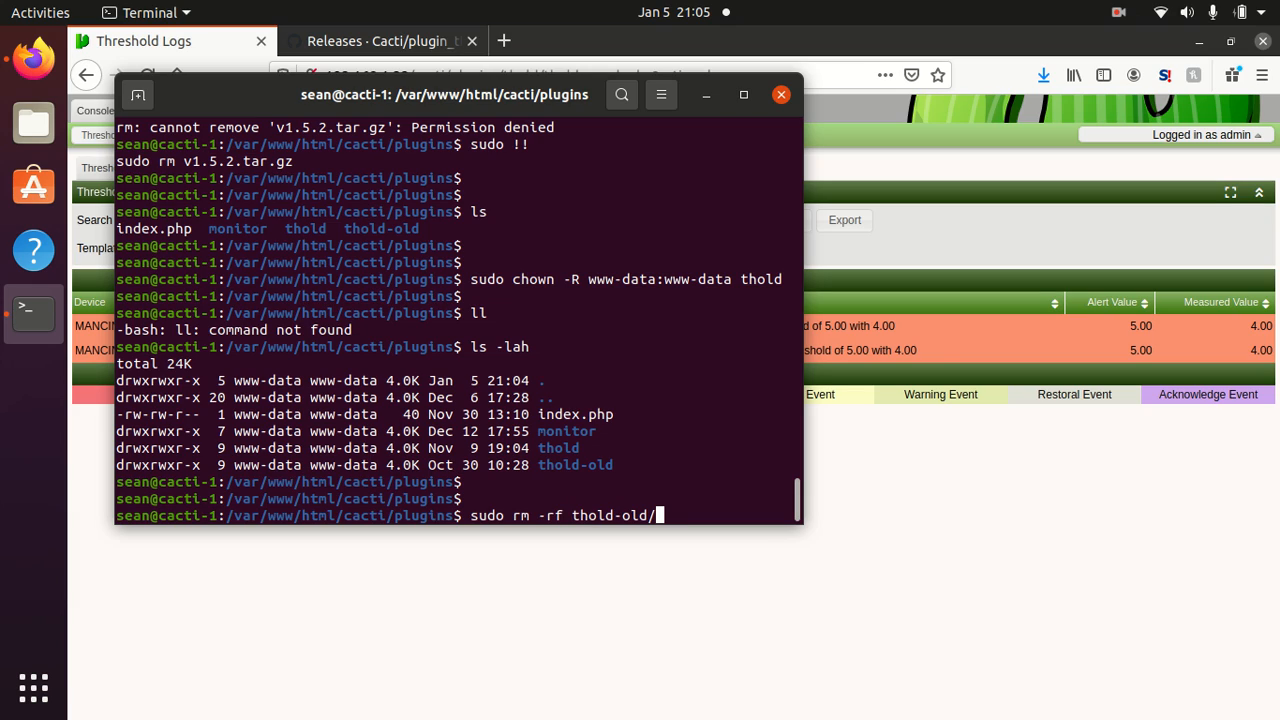
{"action": "key", "text": "Return"}
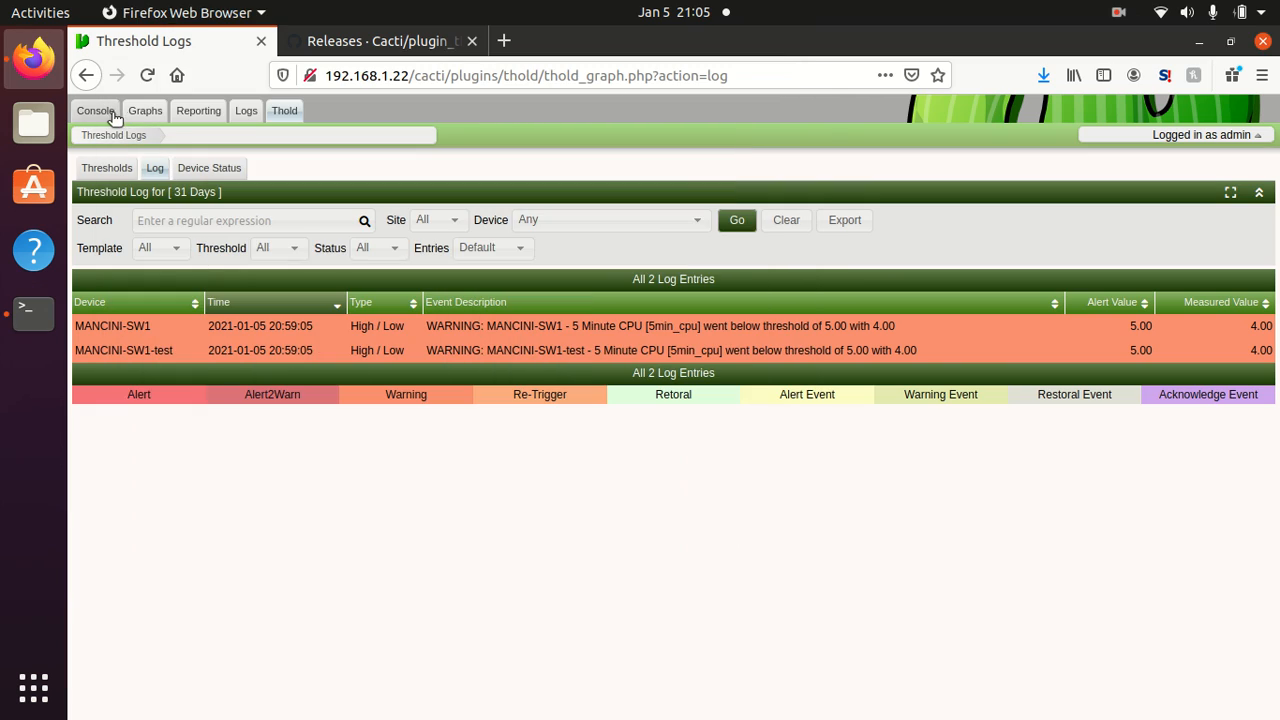
Step: Return to the Plugins page, now listing only Monitor and Thold 1.5.2 Active
{"action": "left_click", "coordinate": [96, 110]}
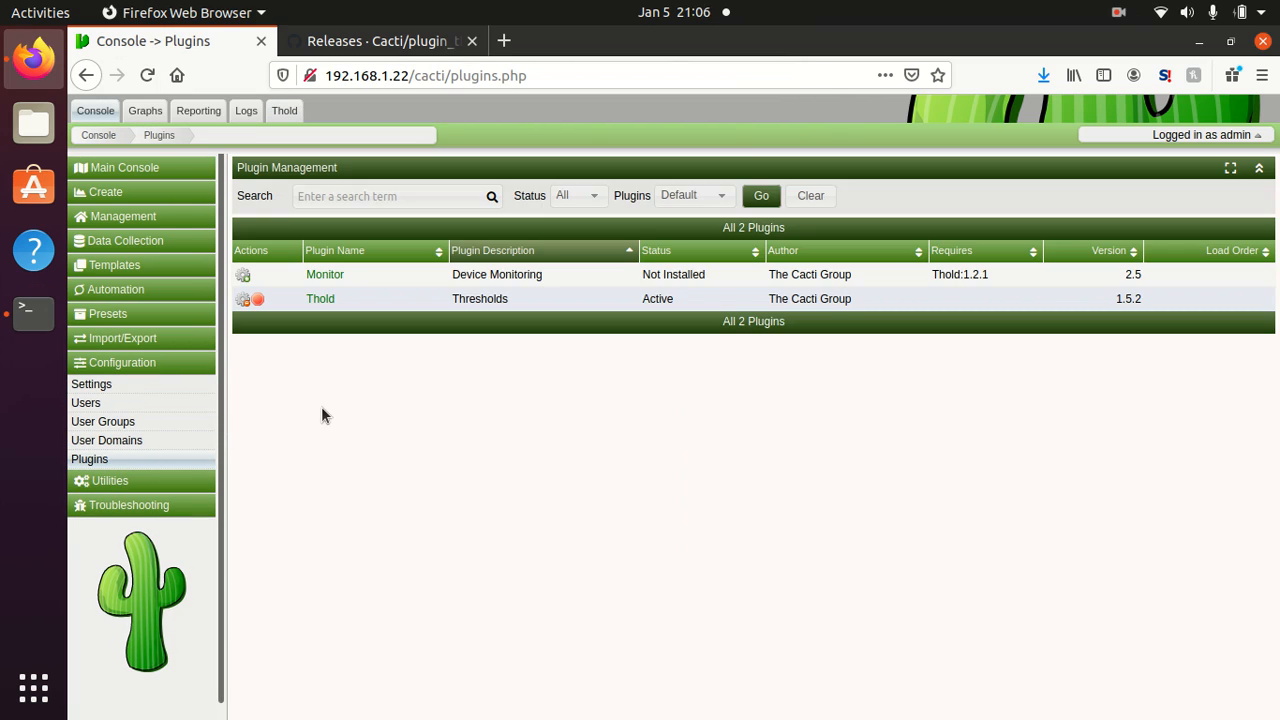
{"action": "mouse_move", "coordinate": [384, 344]}
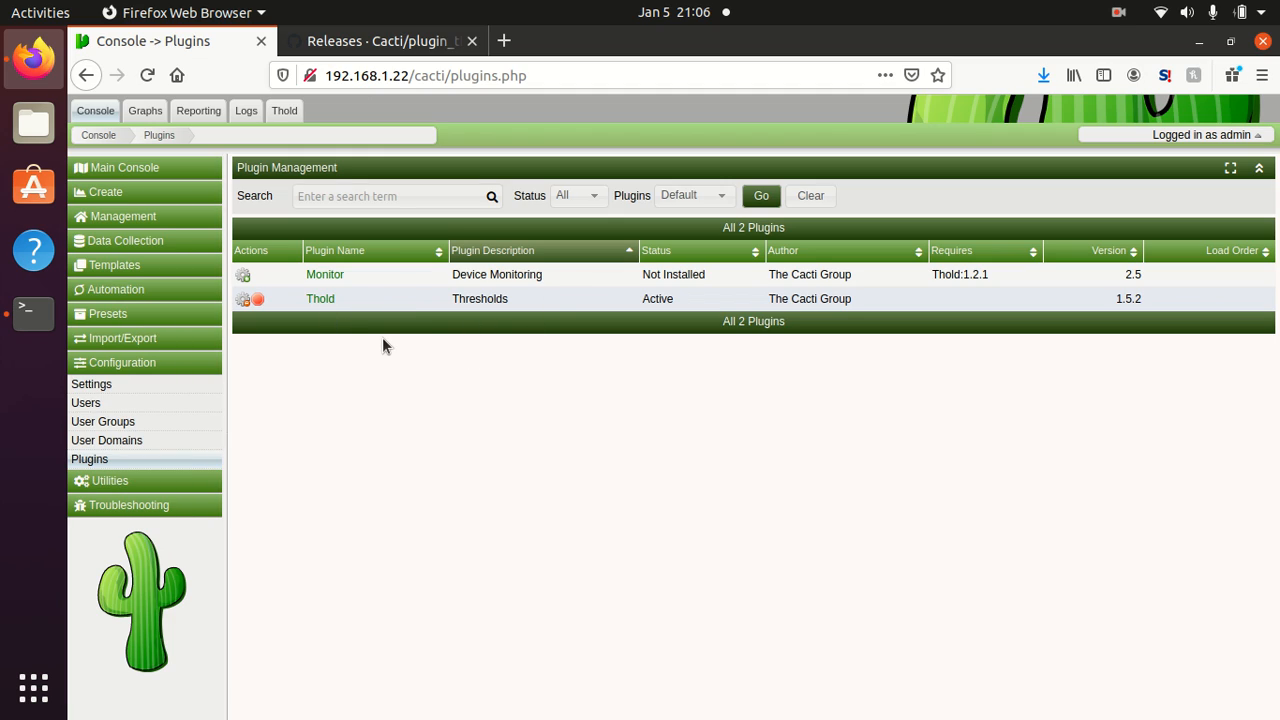
{"action": "mouse_move", "coordinate": [504, 340]}
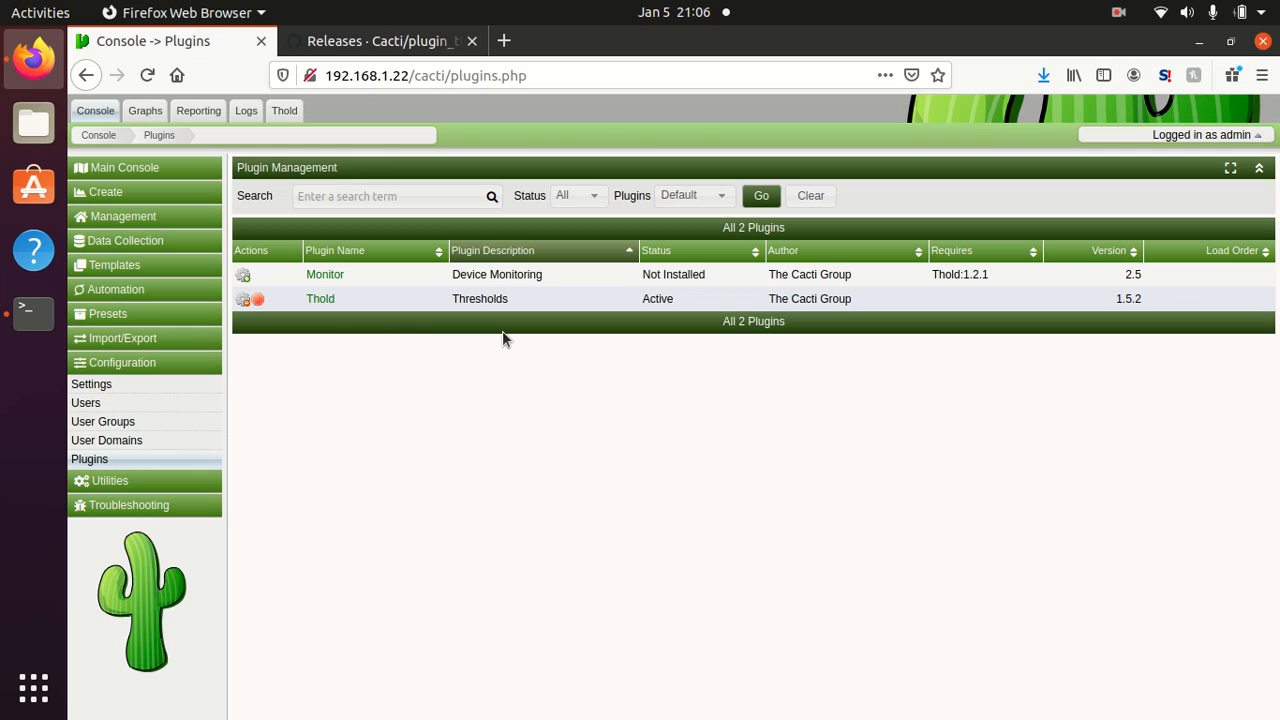